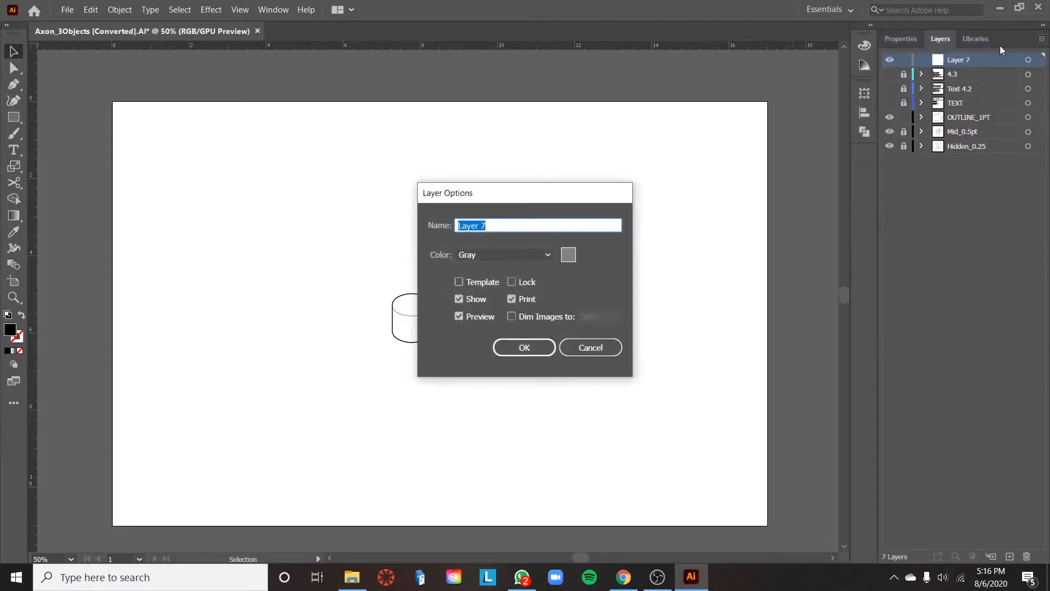
Step: Name the new top layer TYPE in Layer Options
{"action": "type", "text": "TY"}
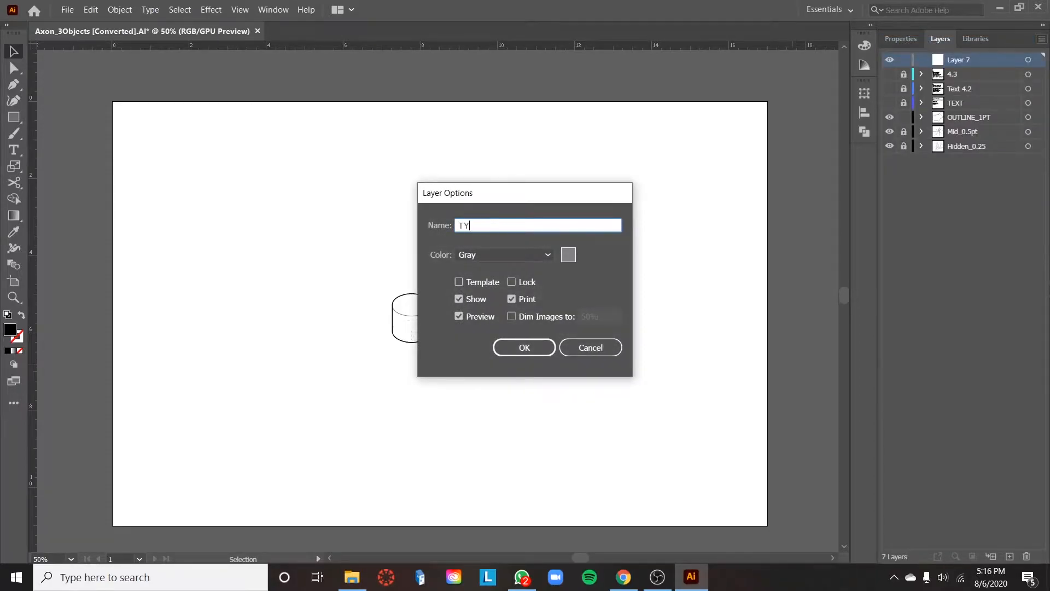
{"action": "left_click", "coordinate": [525, 346]}
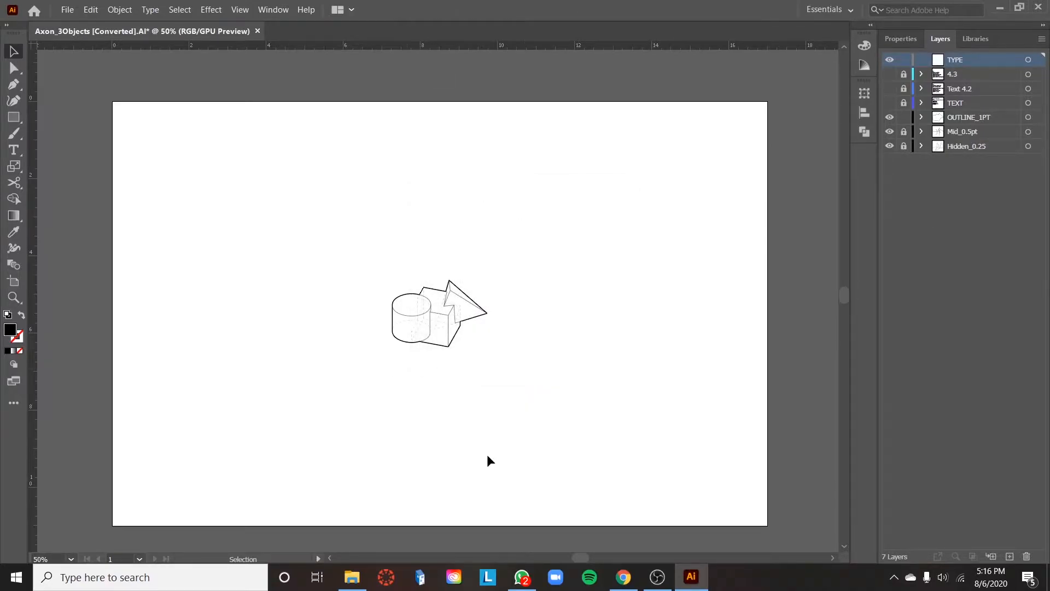
Step: Place point text reading 'SE AXON' at the lower-left of the artboard
{"action": "left_click", "coordinate": [13, 149]}
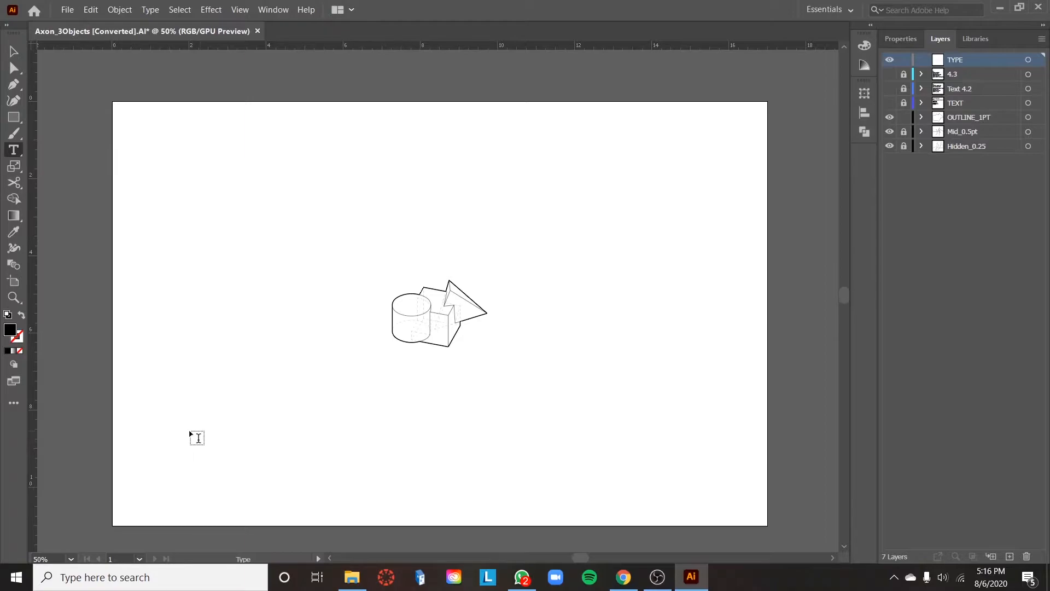
{"action": "type", "text": "Lorem ipsum"}
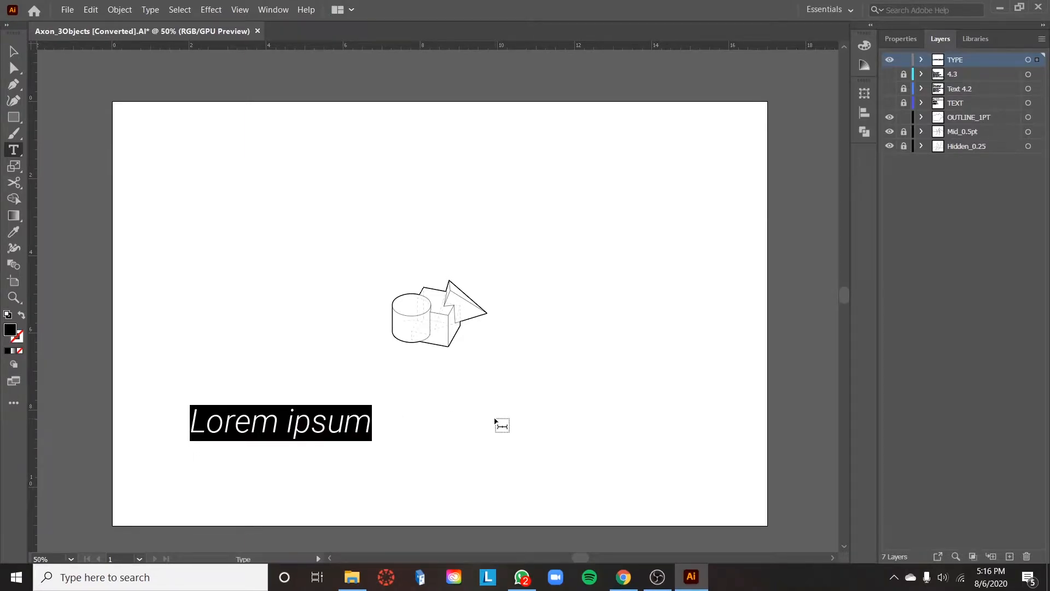
{"action": "type", "text": "SE A"}
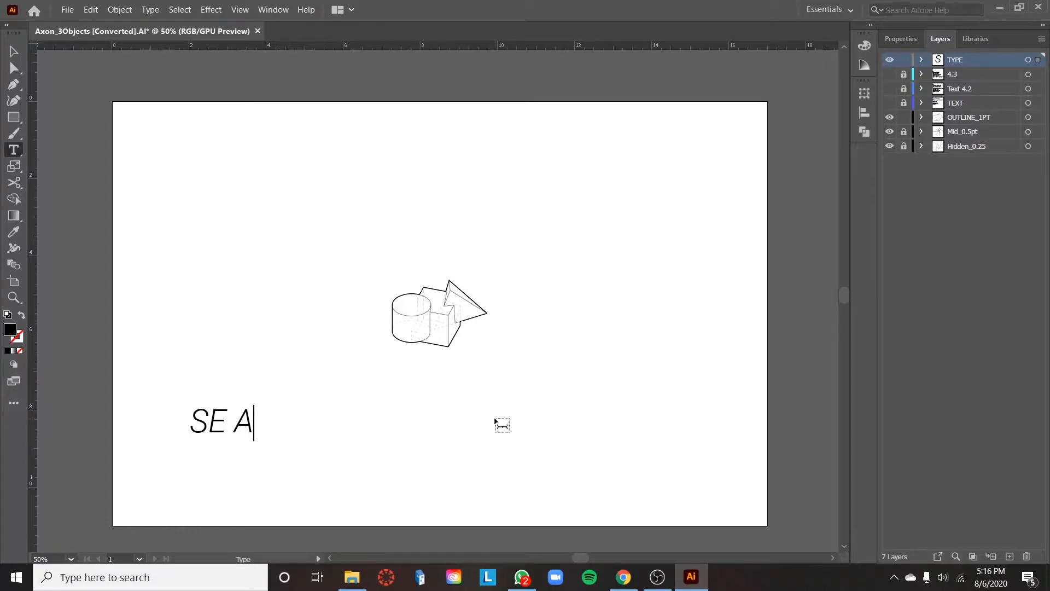
{"action": "type", "text": "XON"}
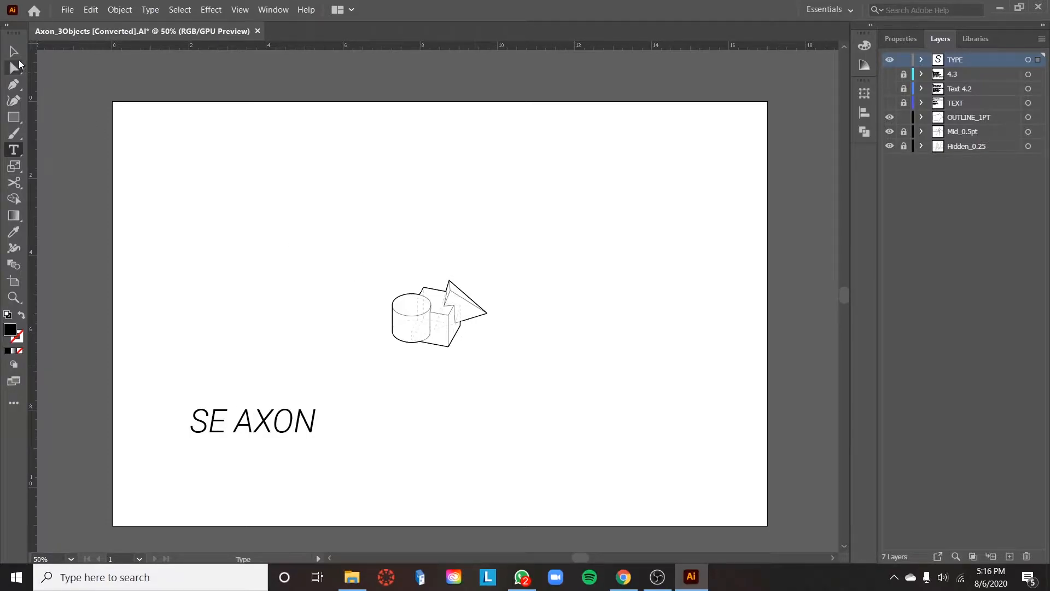
{"action": "left_click", "coordinate": [254, 420]}
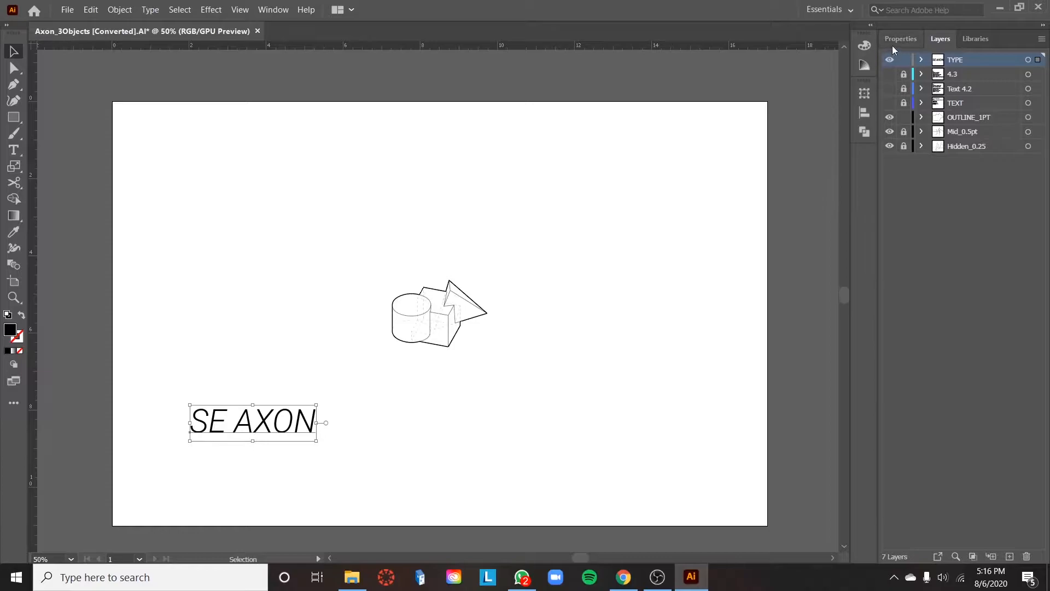
Step: Change the SE AXON font style from Roboto Light Italic to Light
{"action": "left_click", "coordinate": [900, 38]}
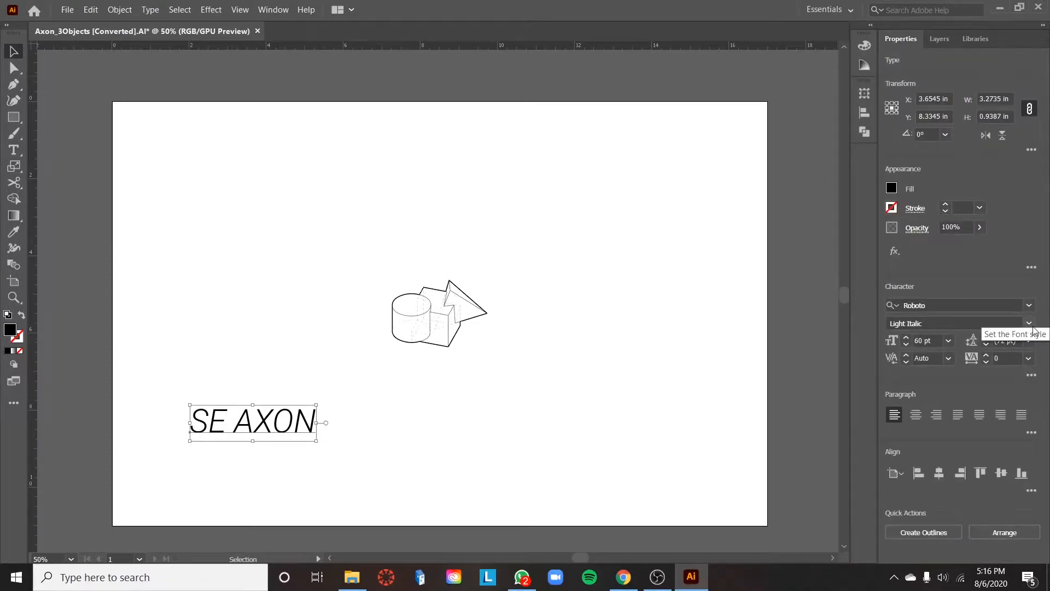
{"action": "left_click", "coordinate": [957, 323]}
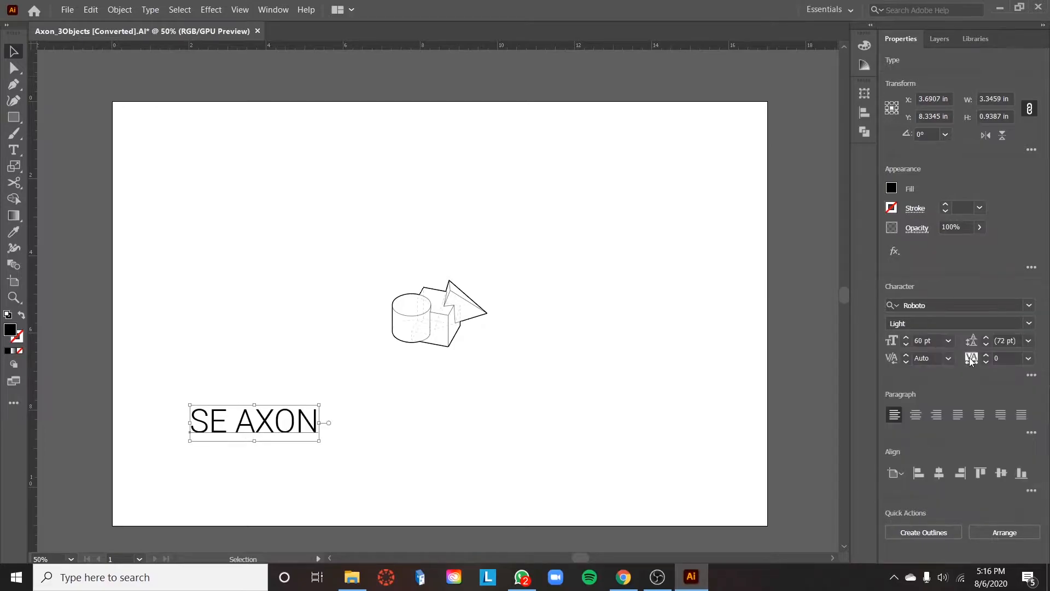
{"action": "mouse_move", "coordinate": [1031, 377]}
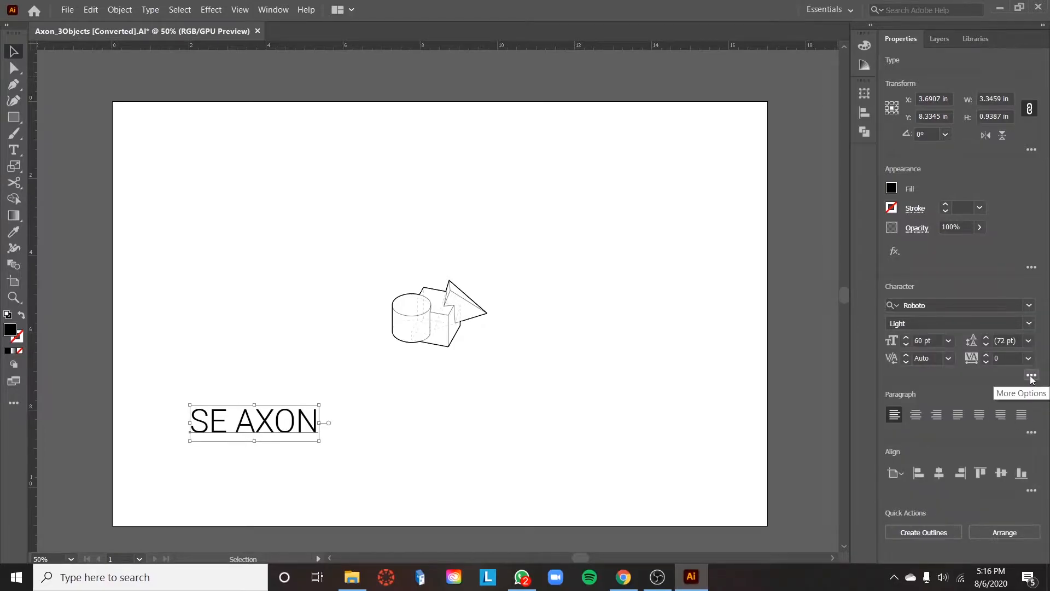
{"action": "left_click", "coordinate": [1030, 378]}
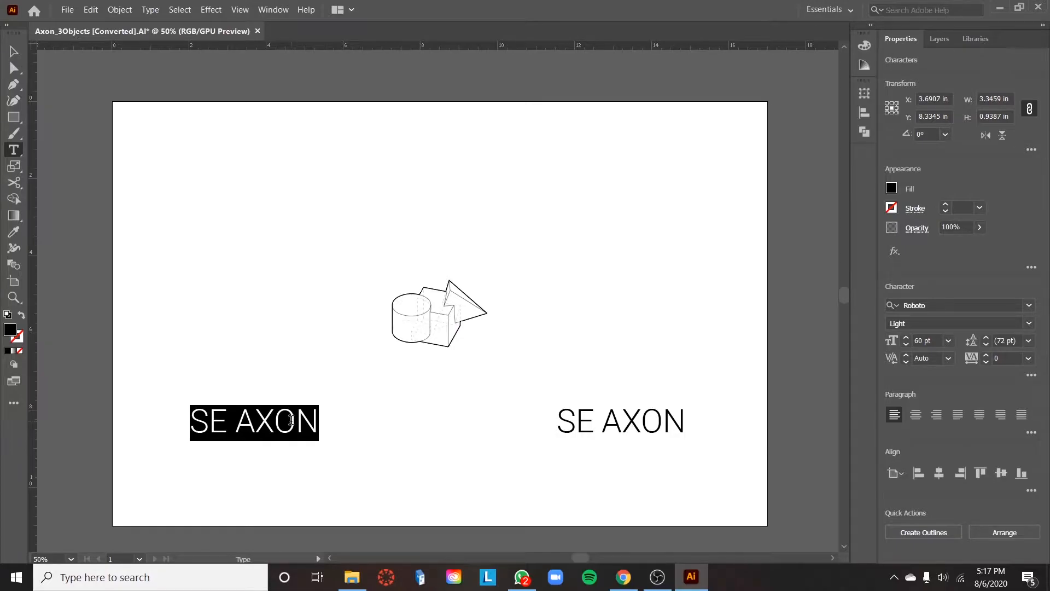
Step: Retype the left label as the scale note 1'=1/4"
{"action": "type", "text": "1'=1"}
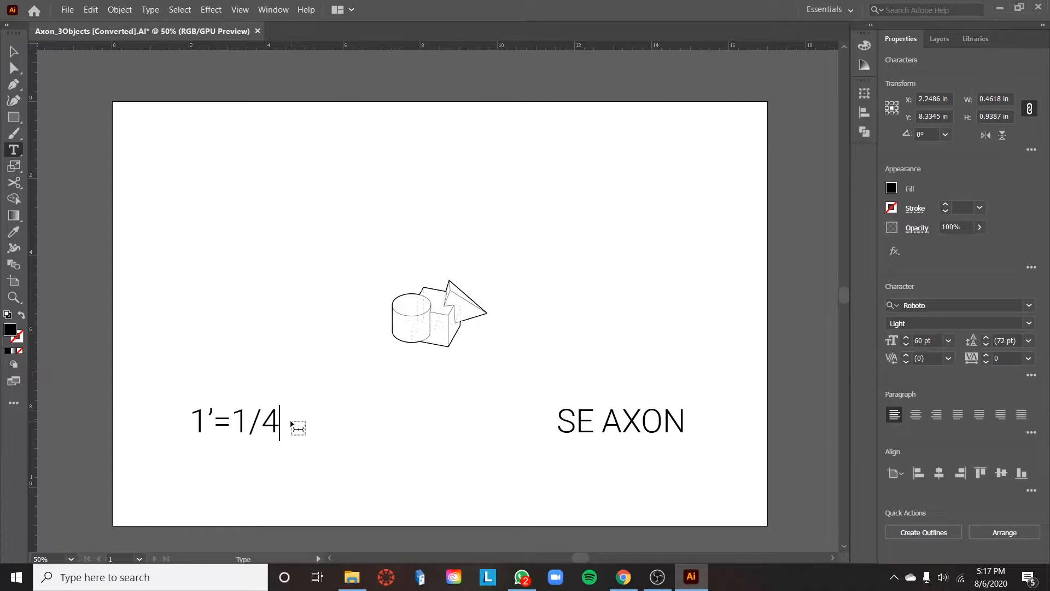
{"action": "type", "text": "\""}
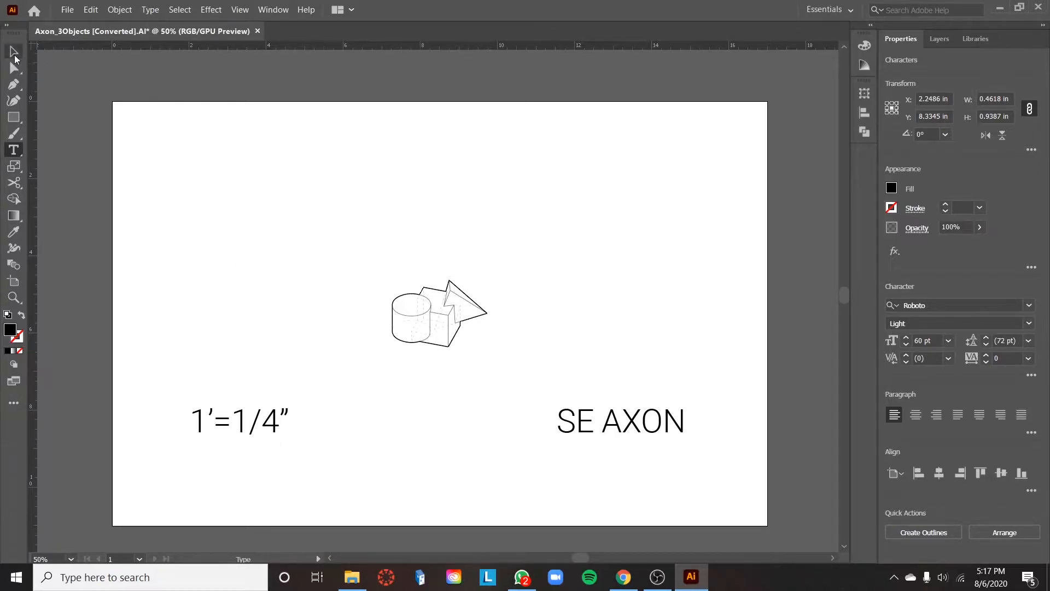
{"action": "left_click", "coordinate": [532, 390]}
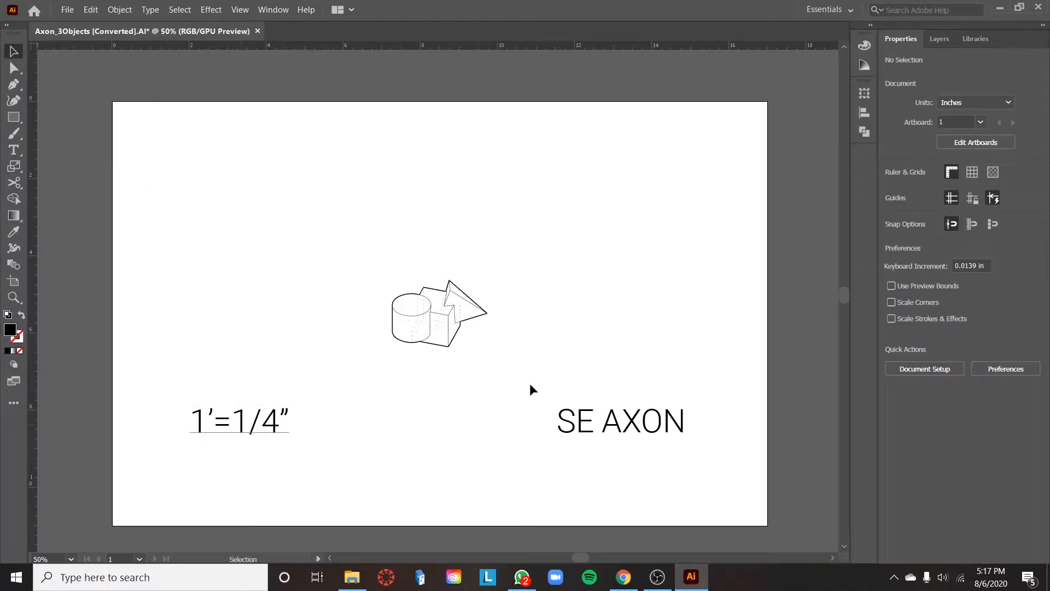
Step: Nudge SE AXON higher and move the scale note to the bottom-left corner
{"action": "left_click_drag", "start_coordinate": [619, 421], "coordinate": [620, 450]}
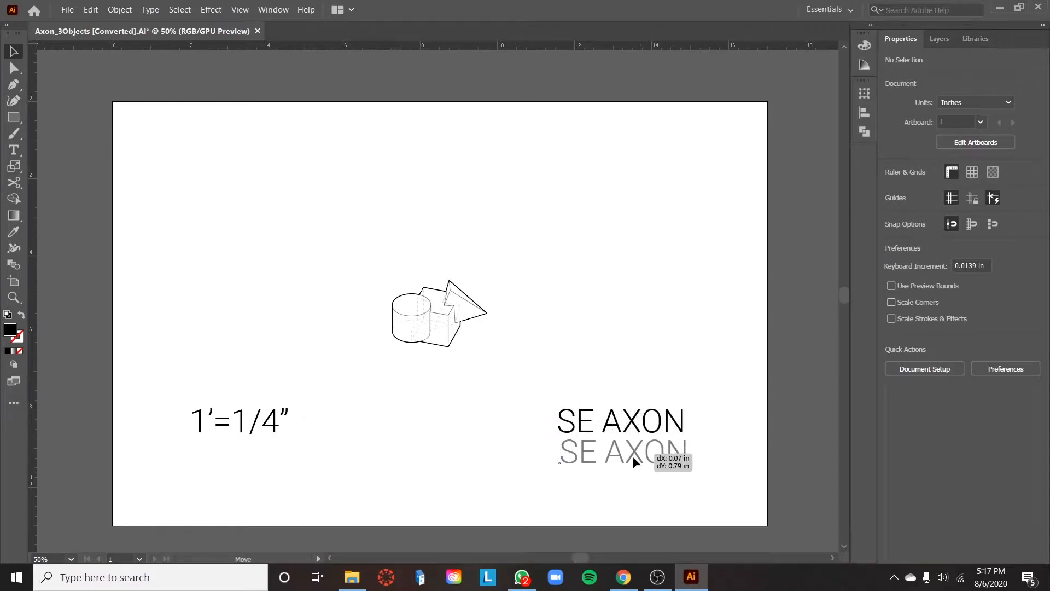
{"action": "left_click_drag", "start_coordinate": [620, 450], "coordinate": [628, 400]}
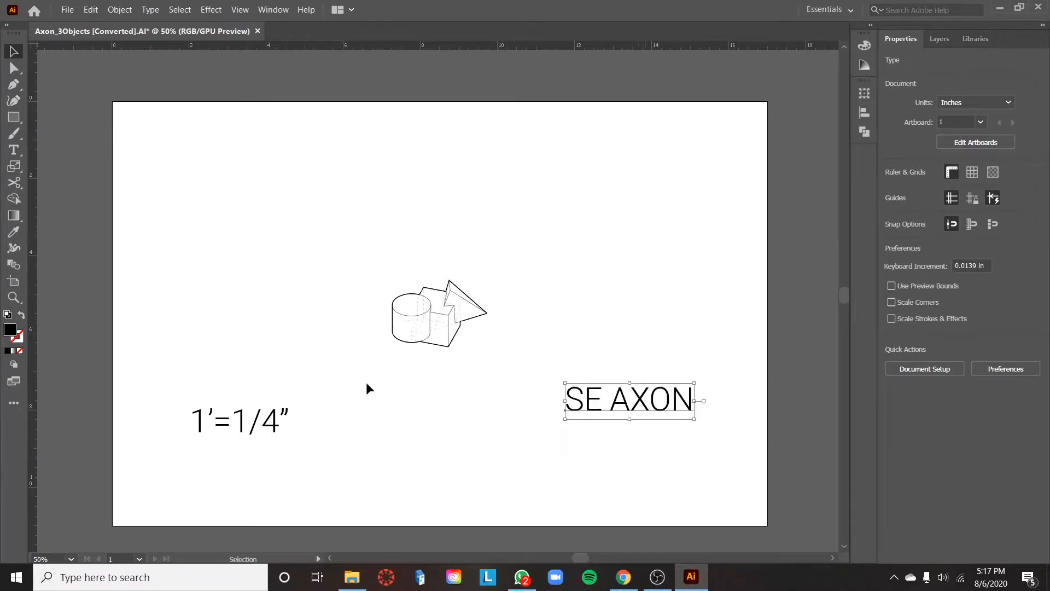
{"action": "left_click_drag", "start_coordinate": [238, 420], "coordinate": [164, 479]}
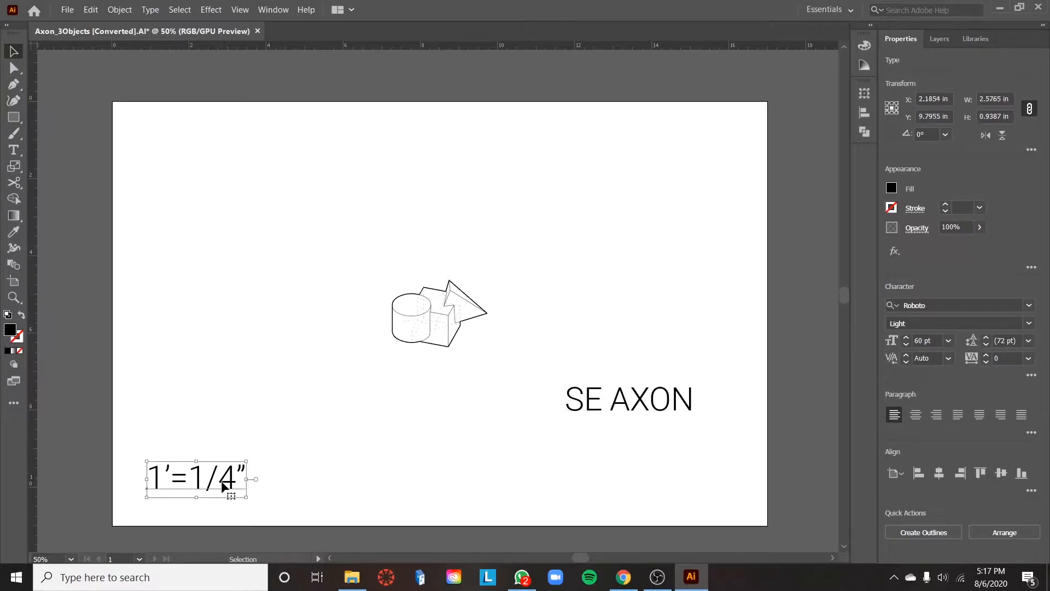
{"action": "left_click", "coordinate": [678, 470]}
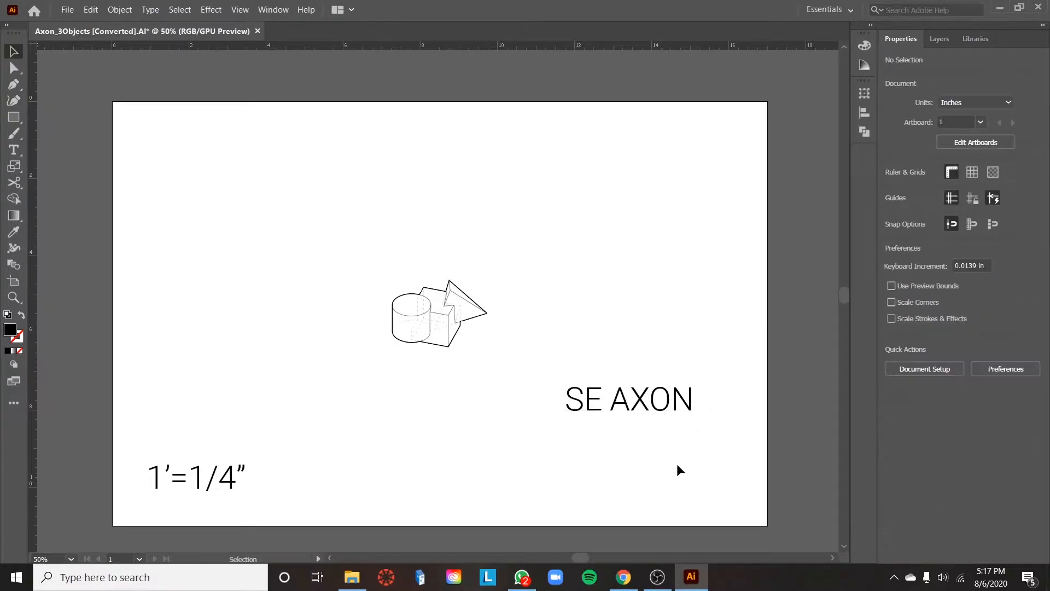
{"action": "mouse_move", "coordinate": [864, 112]}
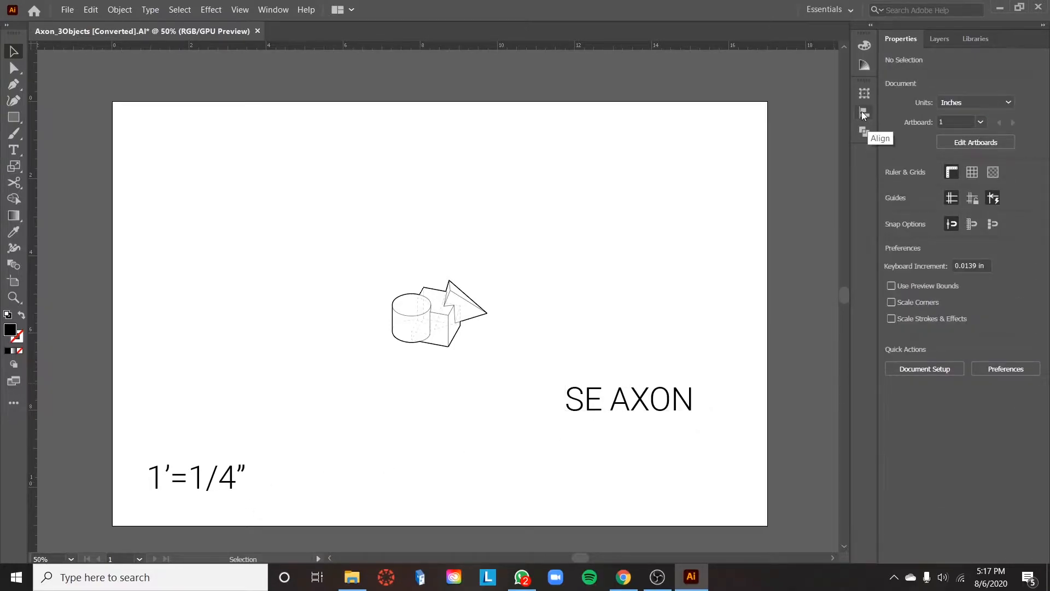
Step: Show the Align panel and select the scale note
{"action": "left_click", "coordinate": [864, 111]}
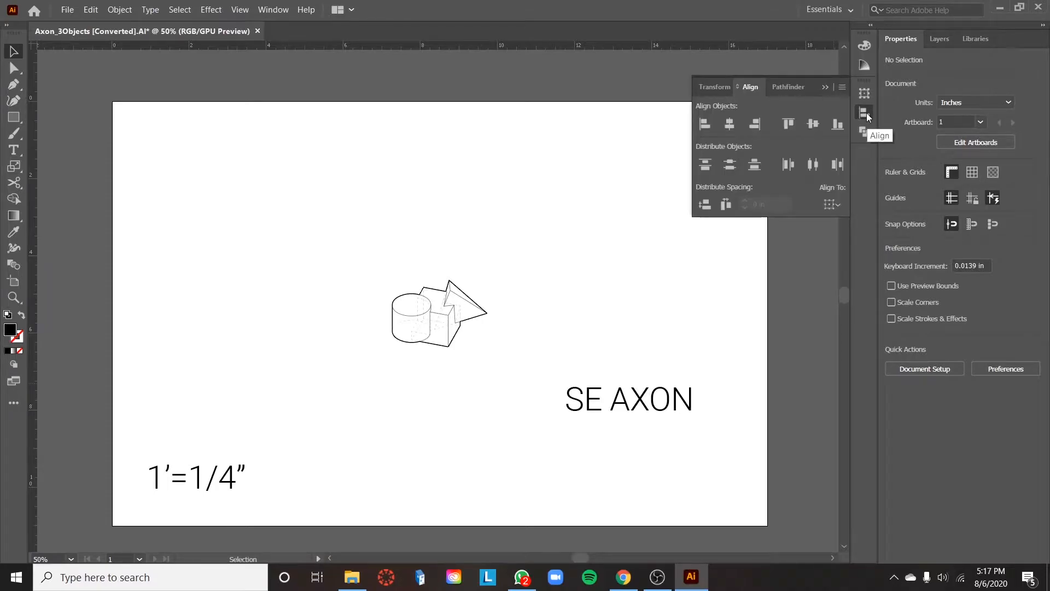
{"action": "mouse_move", "coordinate": [882, 129]}
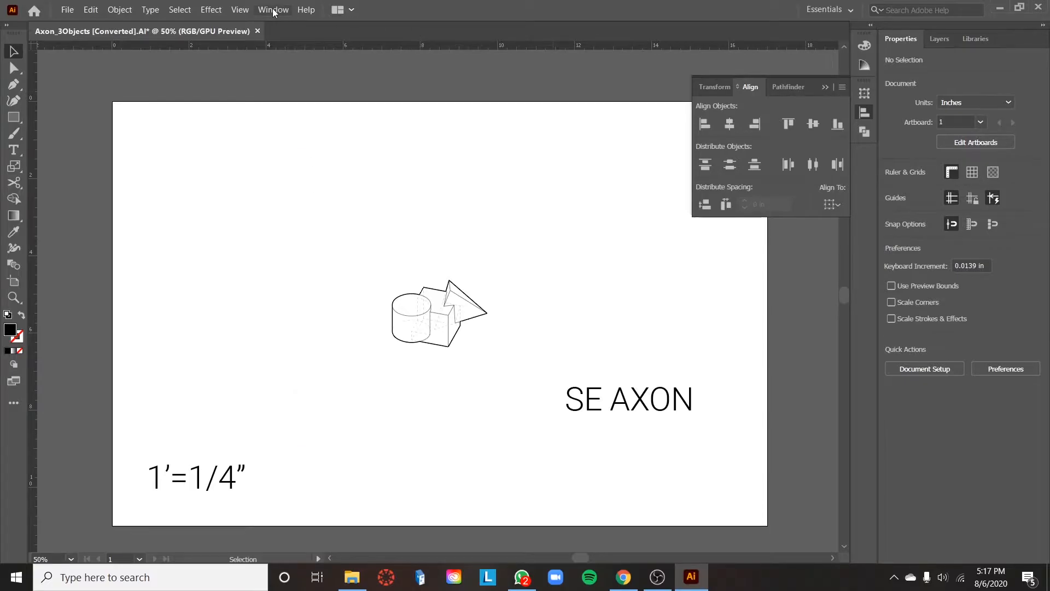
{"action": "left_click", "coordinate": [273, 9]}
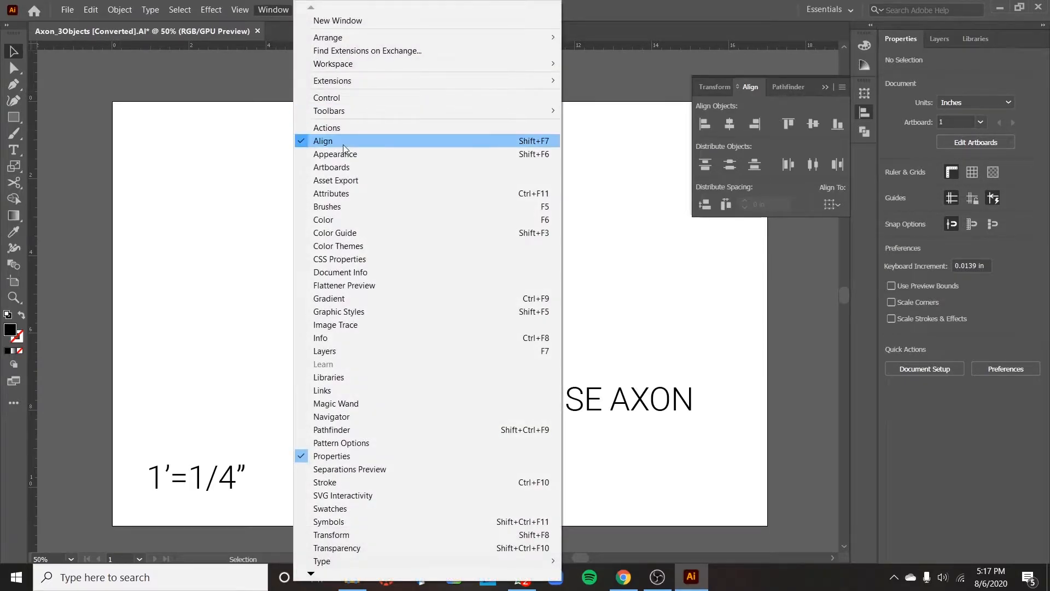
{"action": "left_click", "coordinate": [323, 140]}
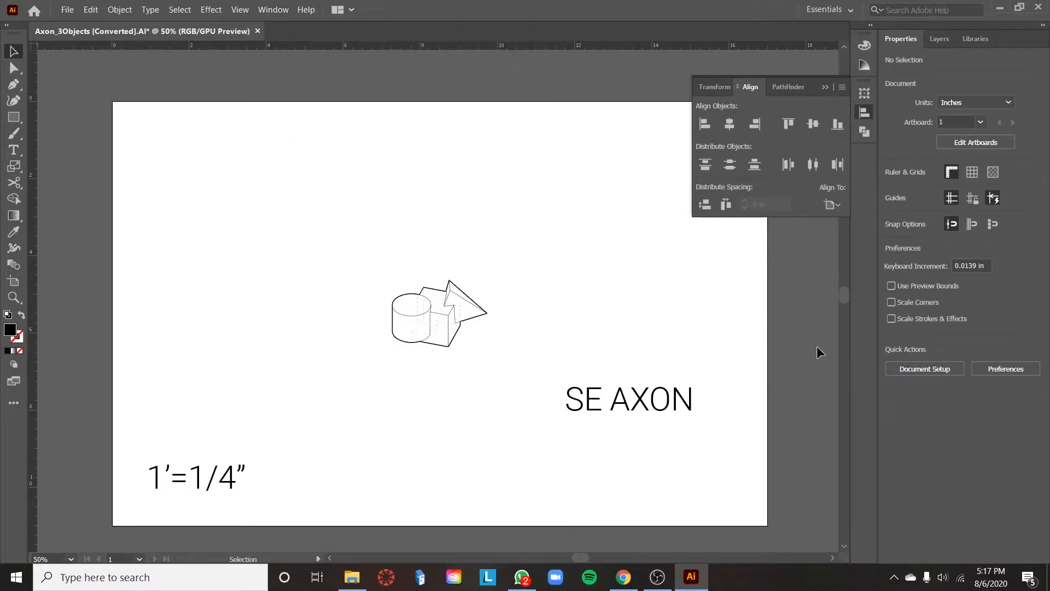
{"action": "left_click", "coordinate": [196, 477]}
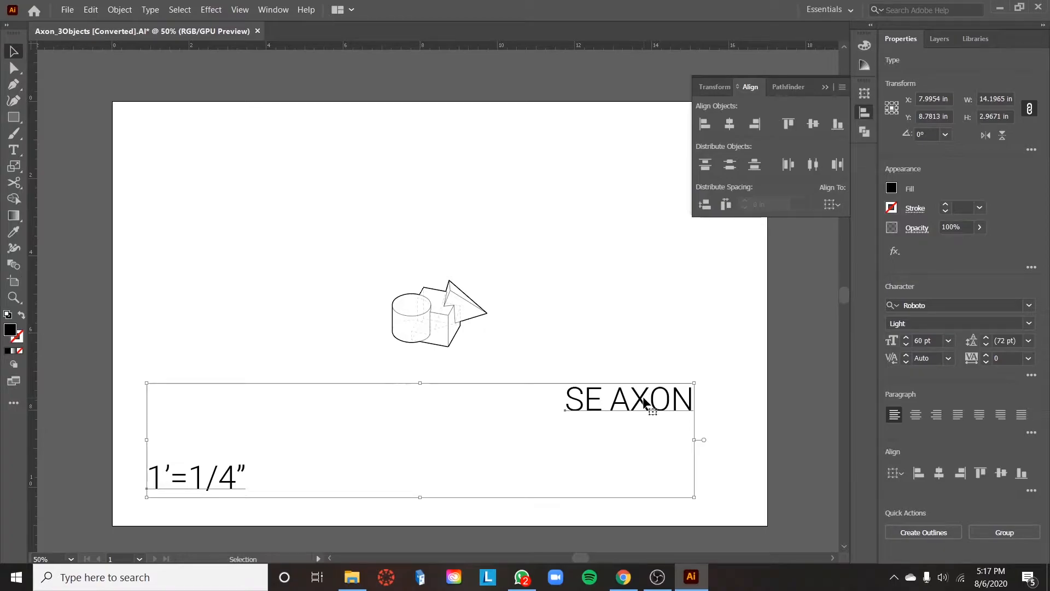
{"action": "mouse_move", "coordinate": [829, 204]}
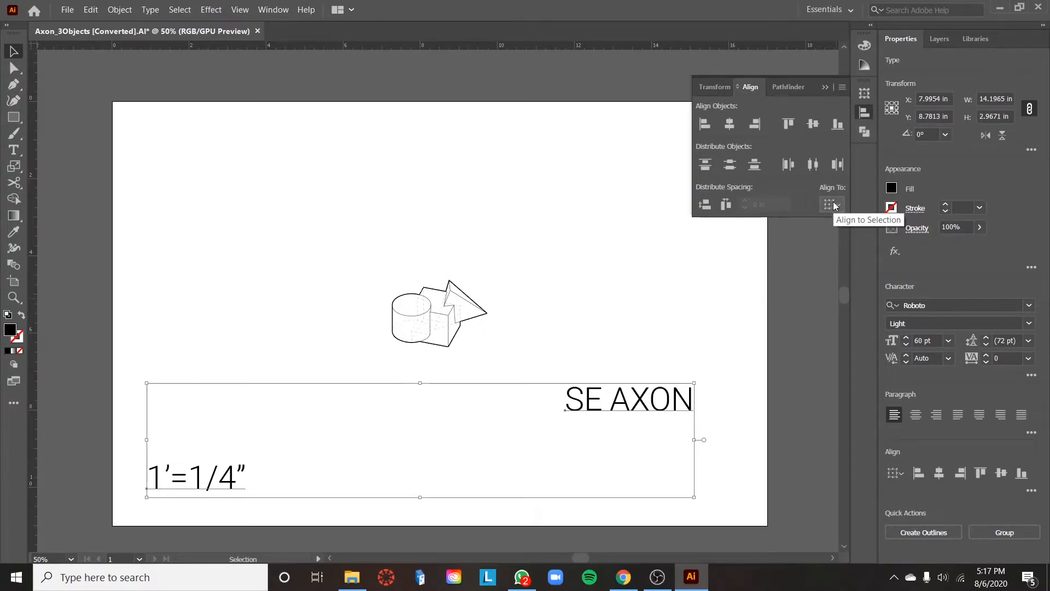
{"action": "mouse_move", "coordinate": [682, 361]}
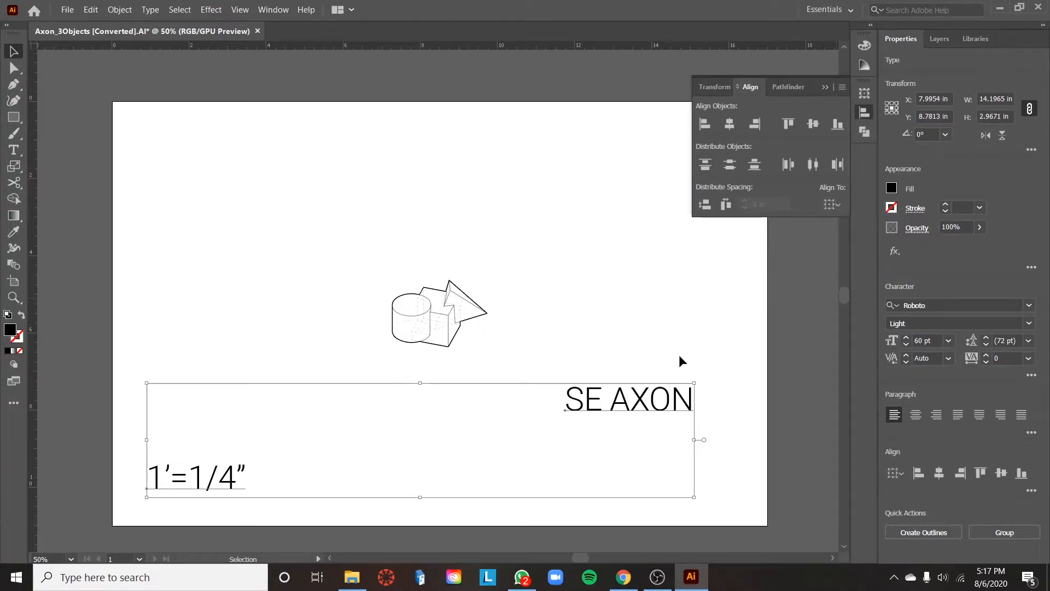
{"action": "mouse_move", "coordinate": [167, 490]}
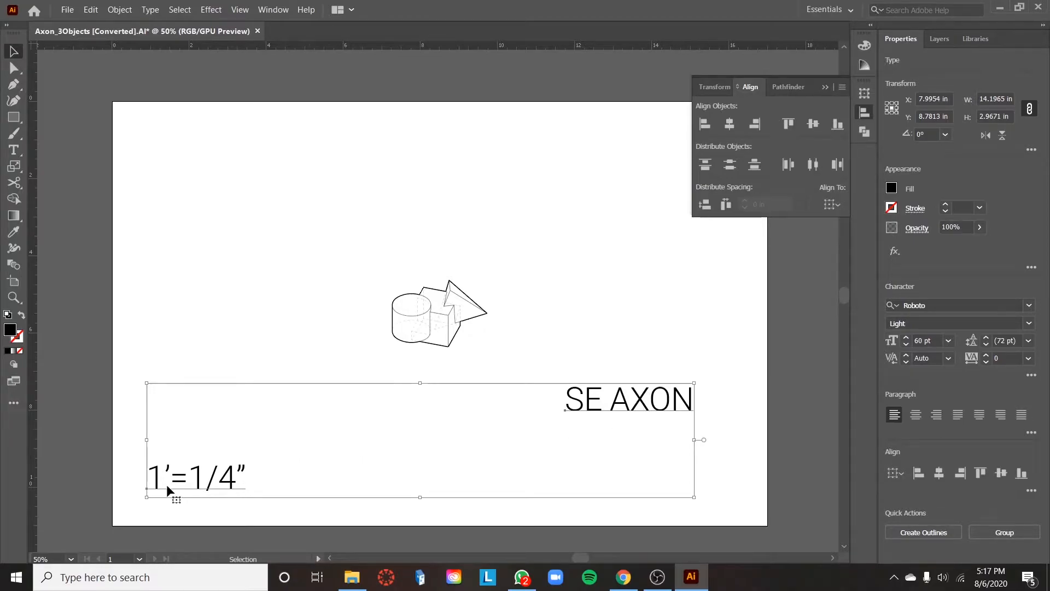
{"action": "mouse_move", "coordinate": [194, 489]}
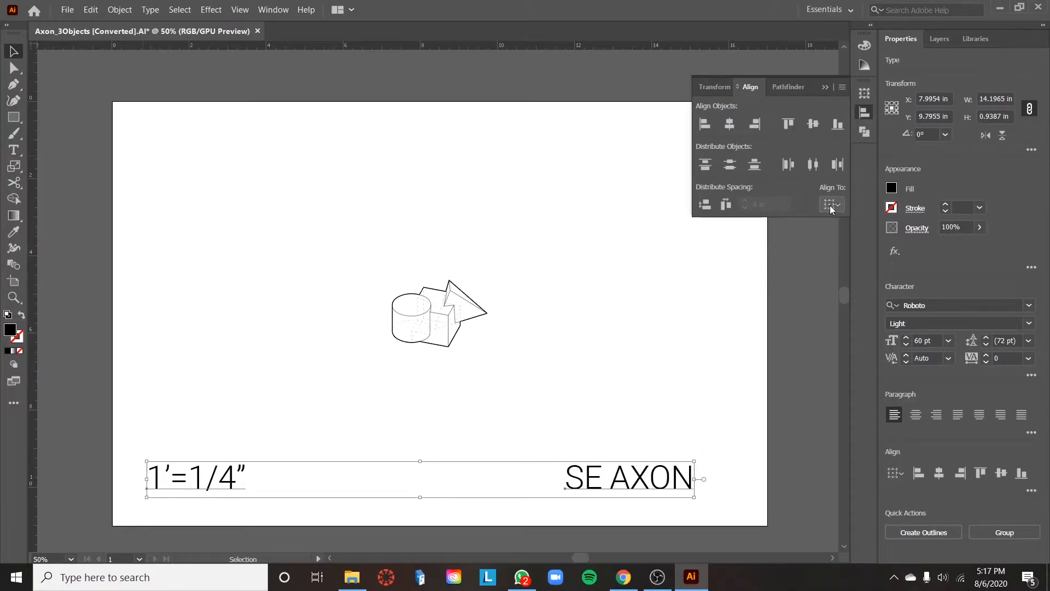
Step: Align the text to the artboard's bottom edge and shift SE AXON right
{"action": "left_click", "coordinate": [832, 204]}
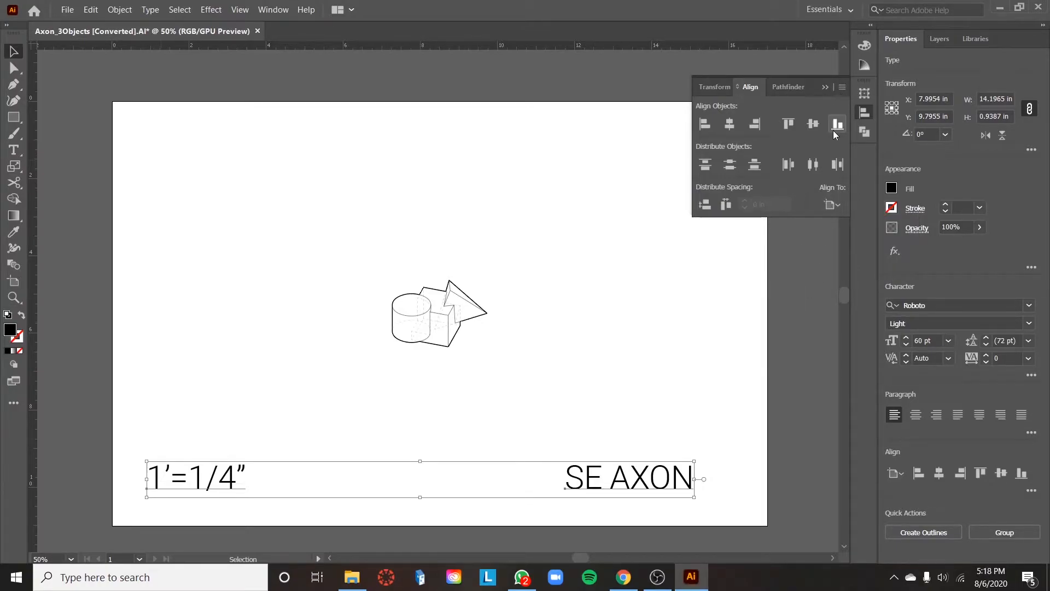
{"action": "left_click", "coordinate": [837, 124]}
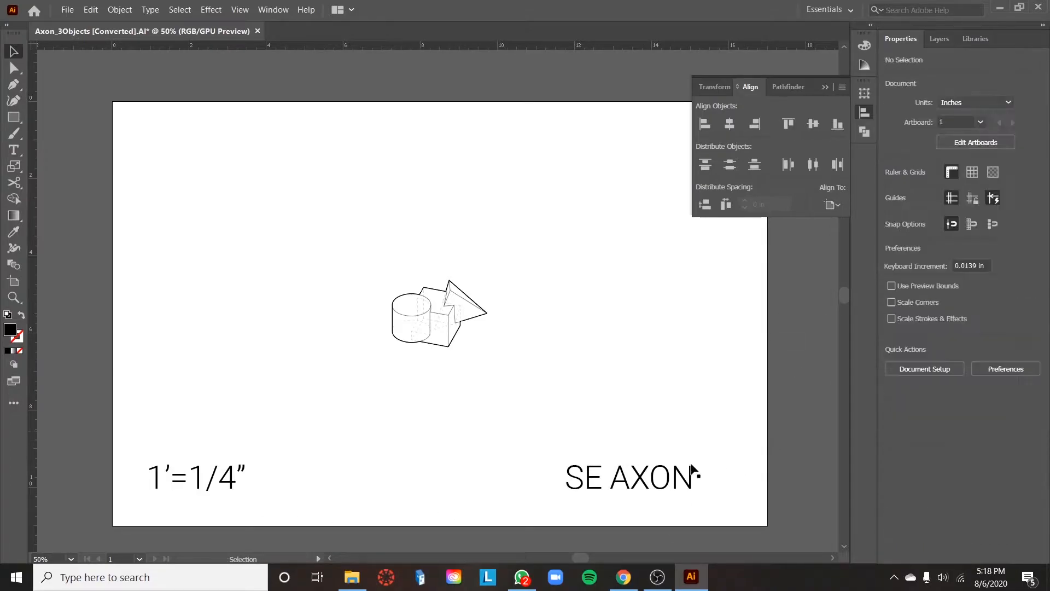
{"action": "left_click", "coordinate": [630, 477]}
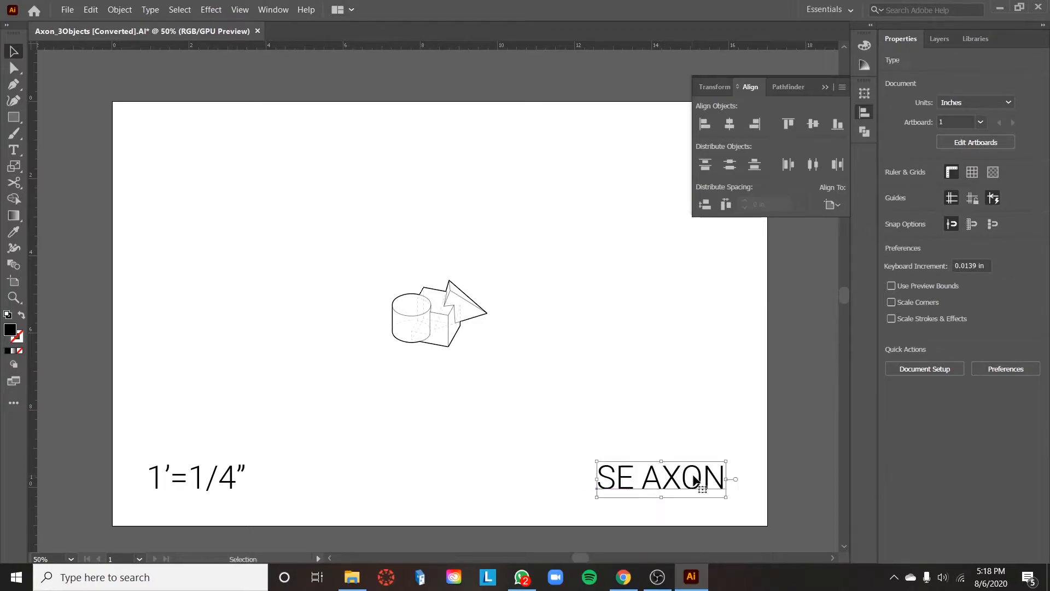
{"action": "left_click", "coordinate": [341, 117]}
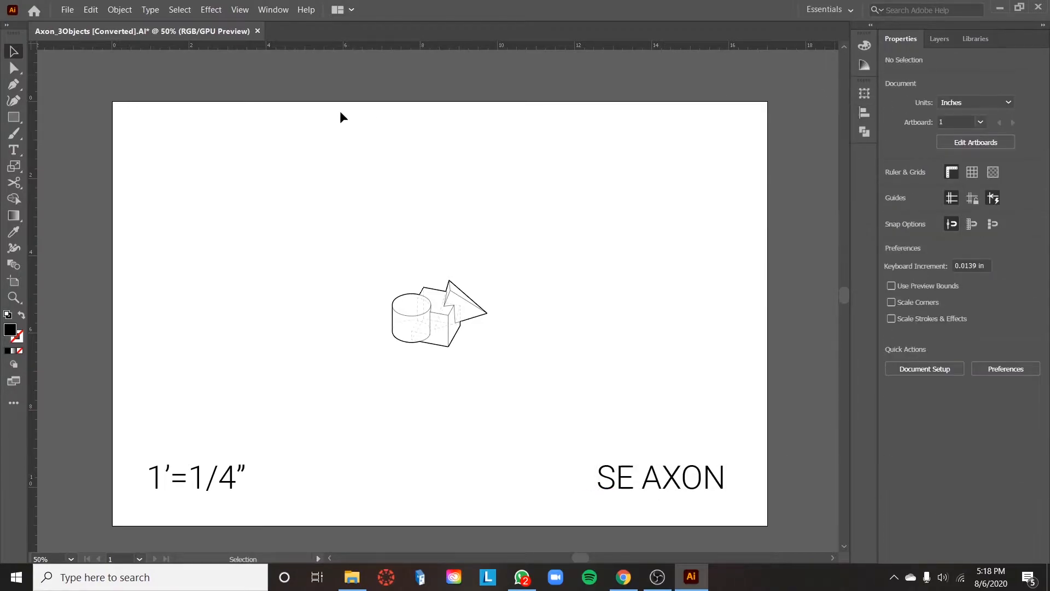
{"action": "left_click", "coordinate": [13, 118]}
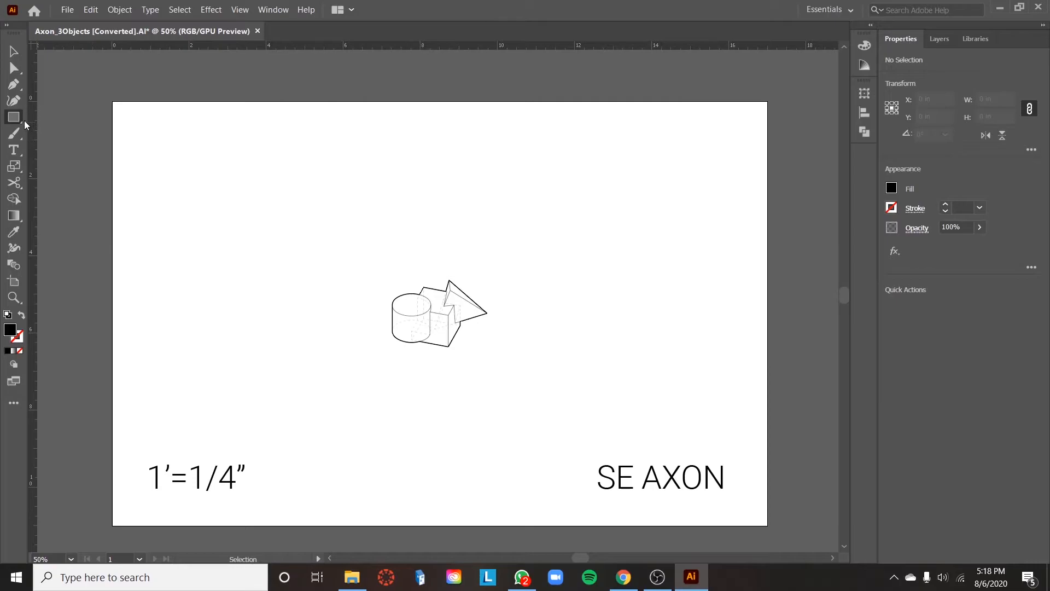
Step: Draw a rectangle over the 1'=1/4" scale note with the Rectangle Tool
{"action": "left_click", "coordinate": [14, 118]}
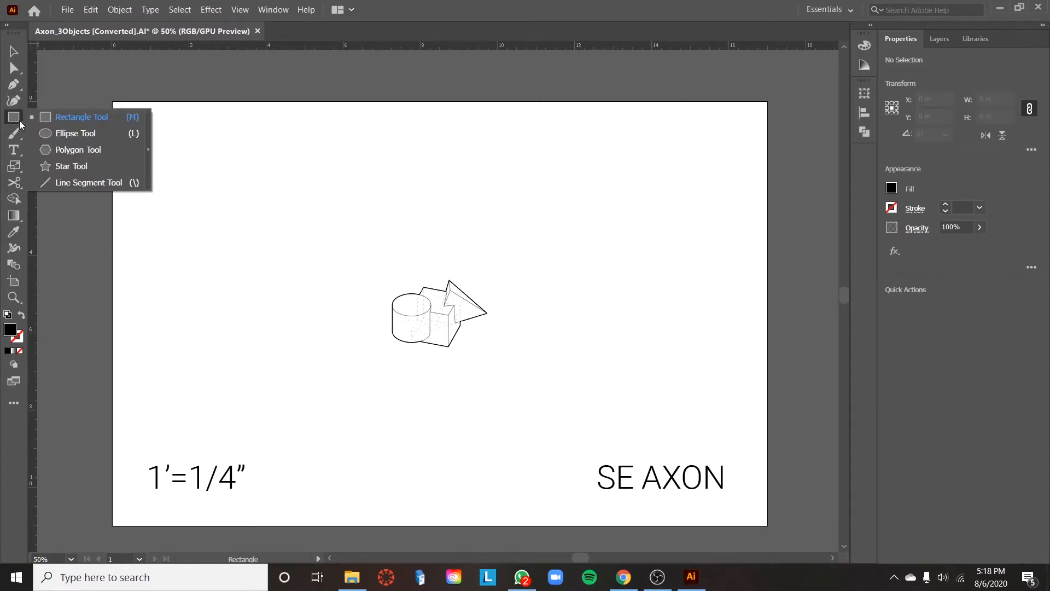
{"action": "left_click", "coordinate": [82, 116]}
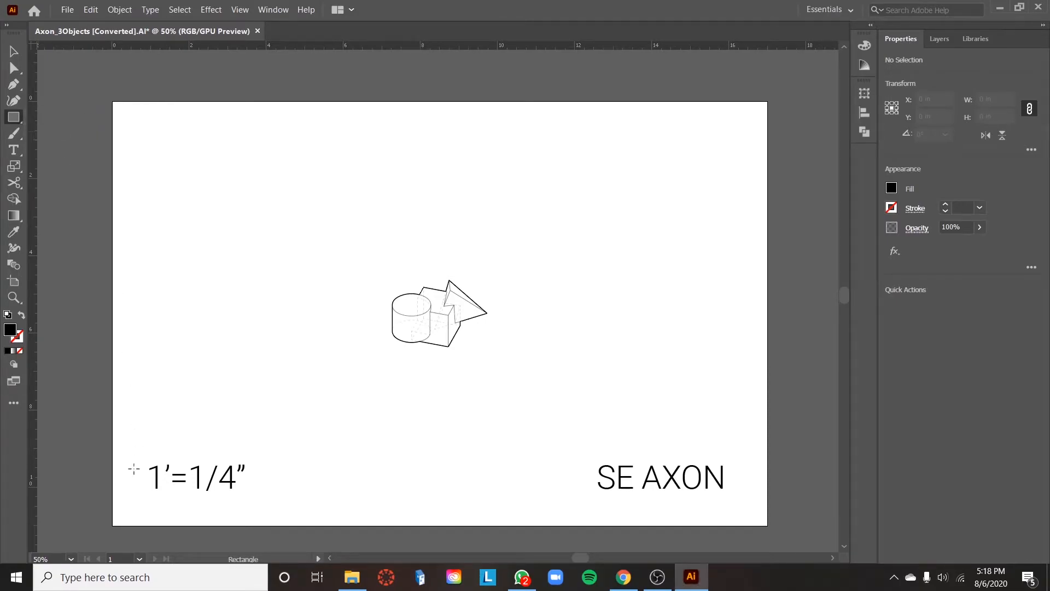
{"action": "mouse_move", "coordinate": [747, 138]}
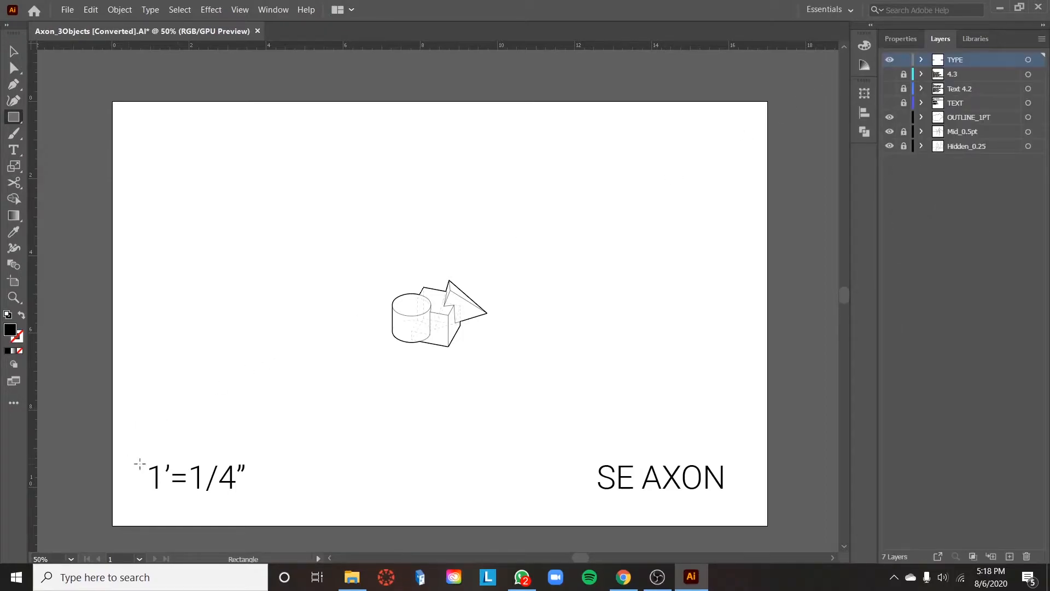
{"action": "left_click_drag", "start_coordinate": [138, 462], "coordinate": [256, 499]}
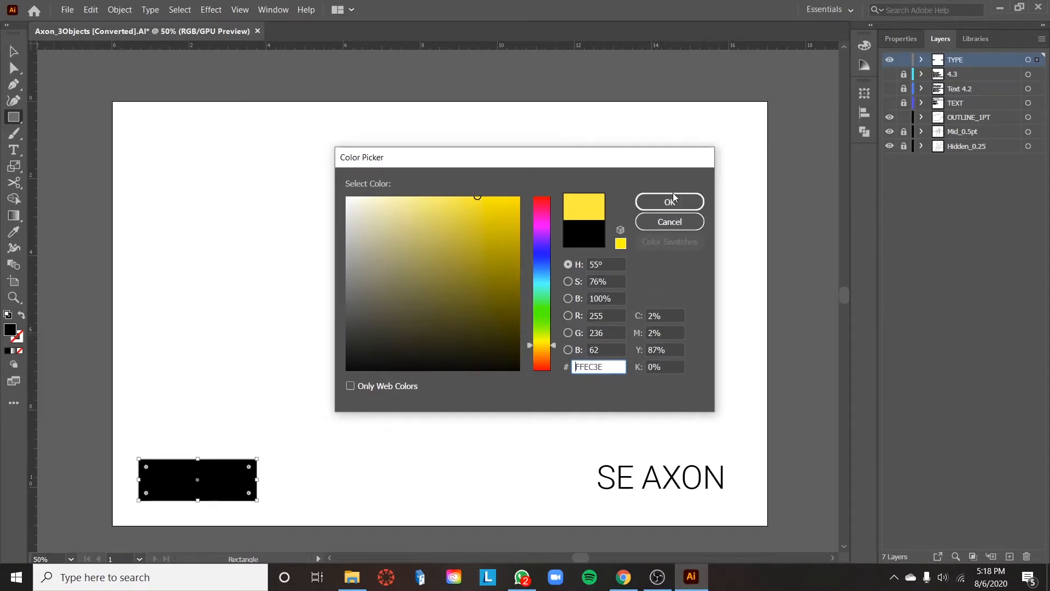
Step: Fill the rectangle with yellow FFEC3E and select the box
{"action": "left_click", "coordinate": [668, 201]}
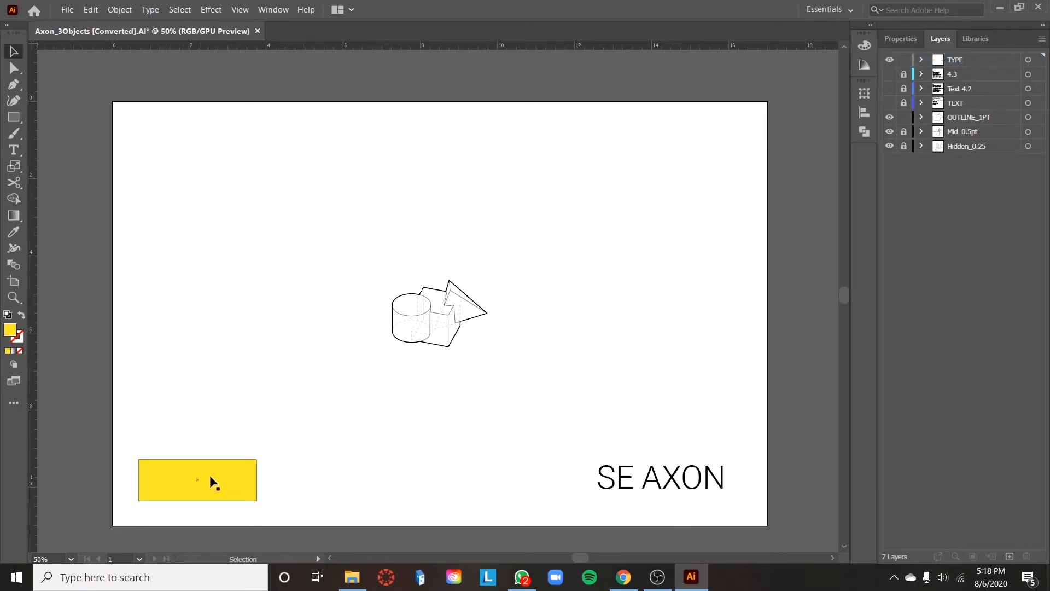
{"action": "left_click", "coordinate": [197, 479]}
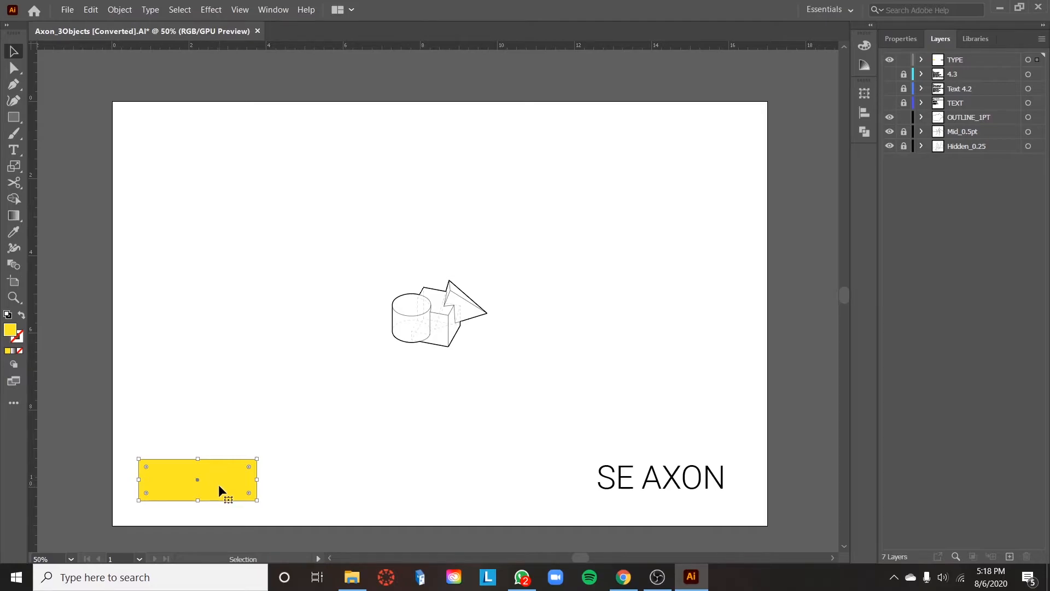
{"action": "mouse_move", "coordinate": [248, 502]}
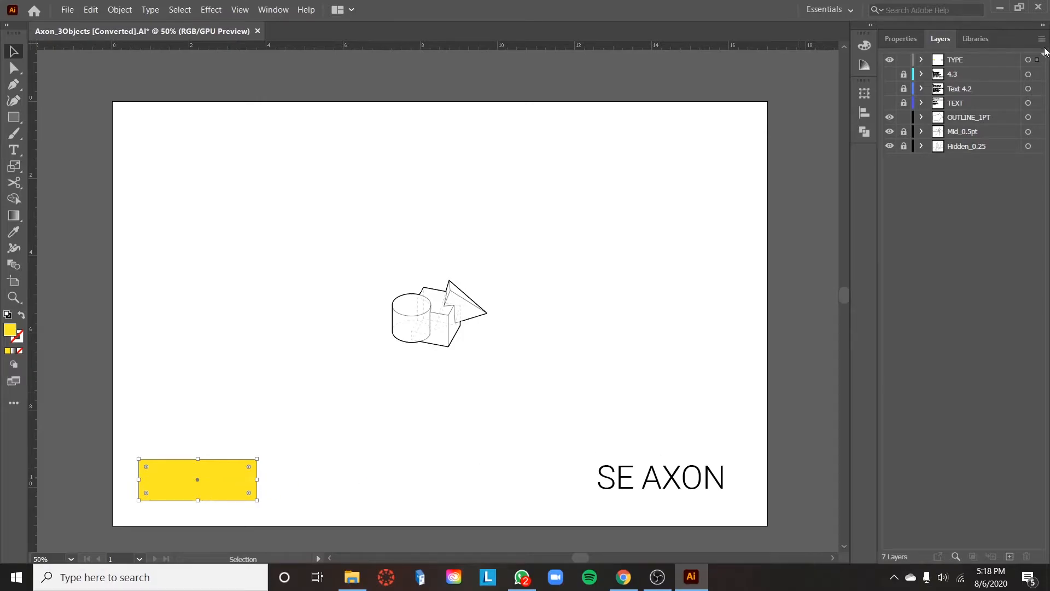
{"action": "mouse_move", "coordinate": [1028, 59]}
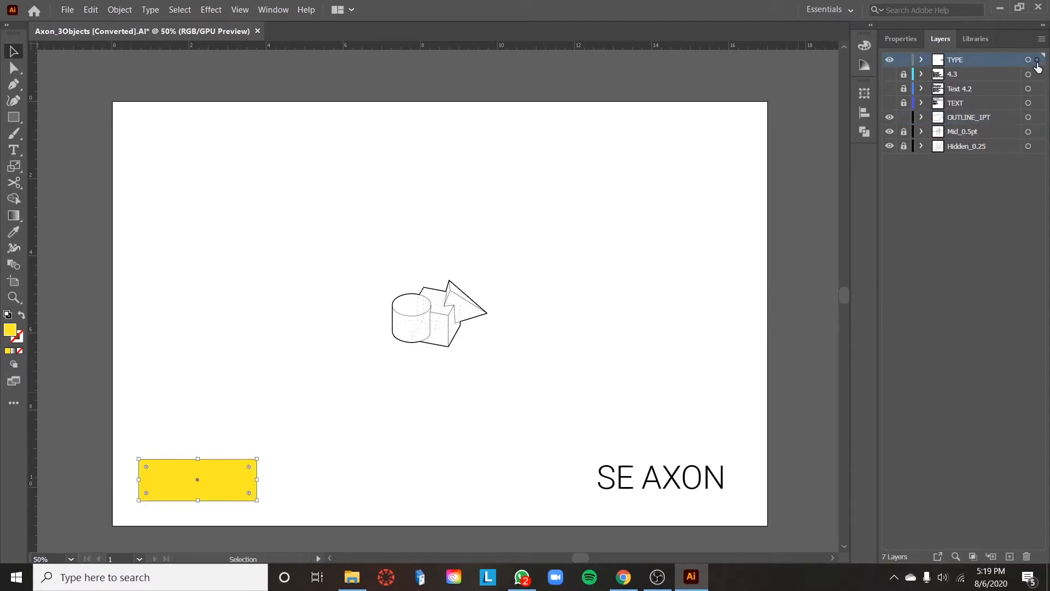
Step: Send the yellow rectangle to back via Arrange, then deselect
{"action": "right_click", "coordinate": [197, 479]}
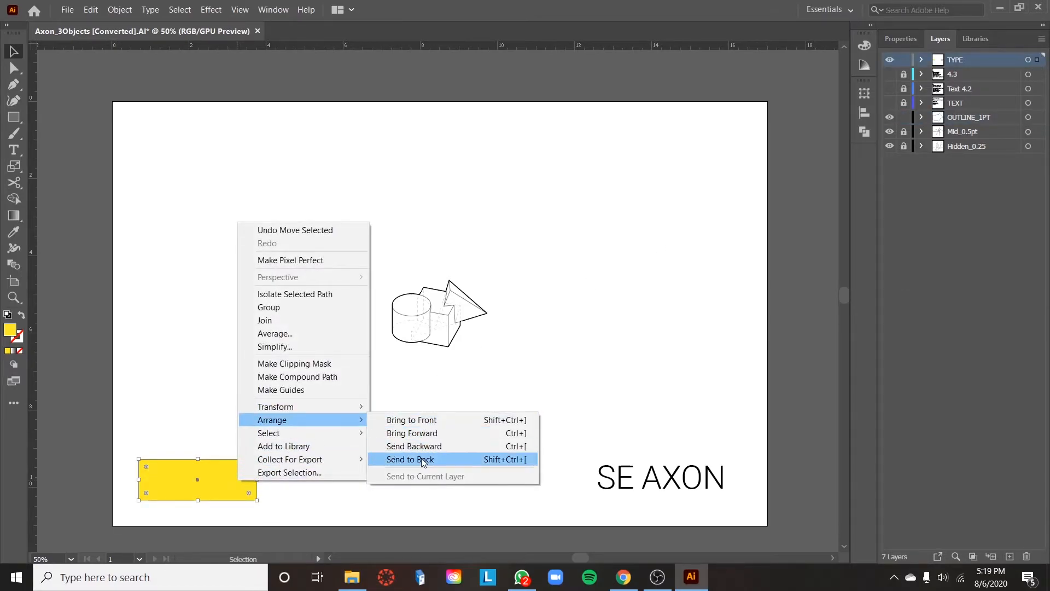
{"action": "left_click", "coordinate": [409, 459]}
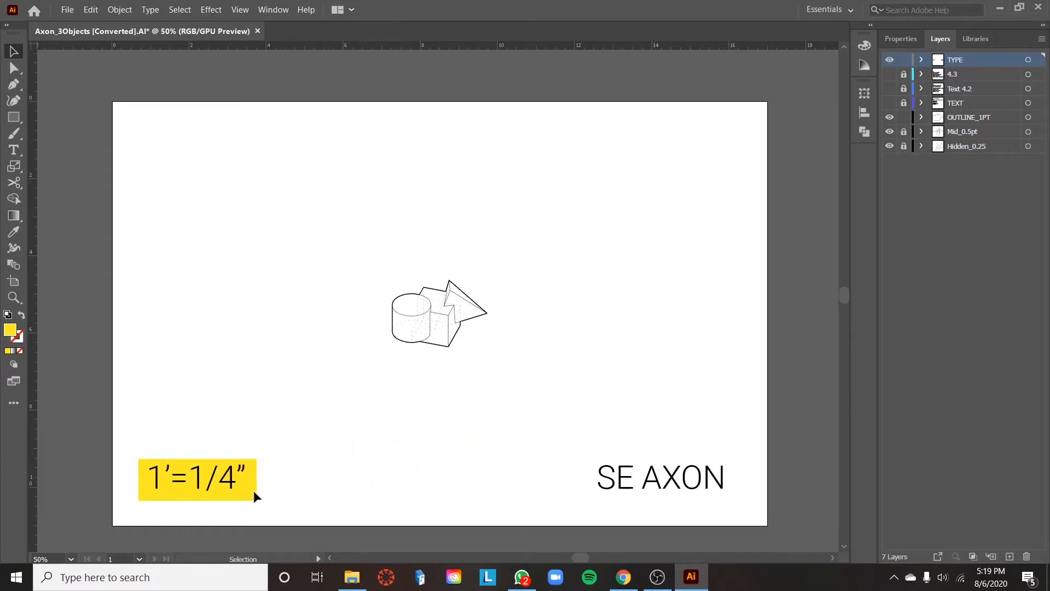
{"action": "left_click", "coordinate": [196, 479]}
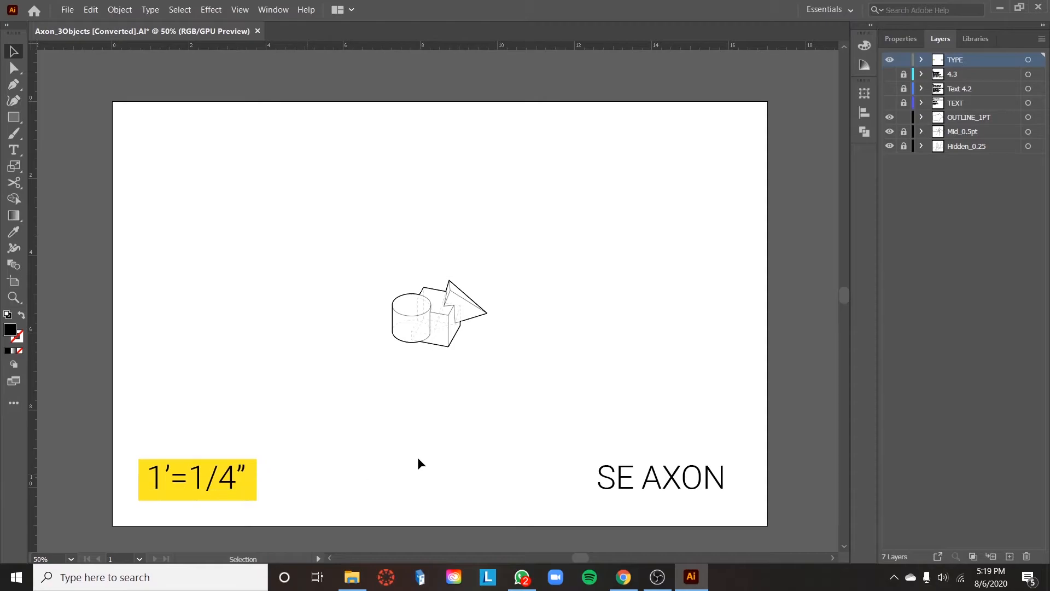
Step: Drag the yellow-boxed scale note slightly down, then deselect
{"action": "left_click", "coordinate": [198, 479]}
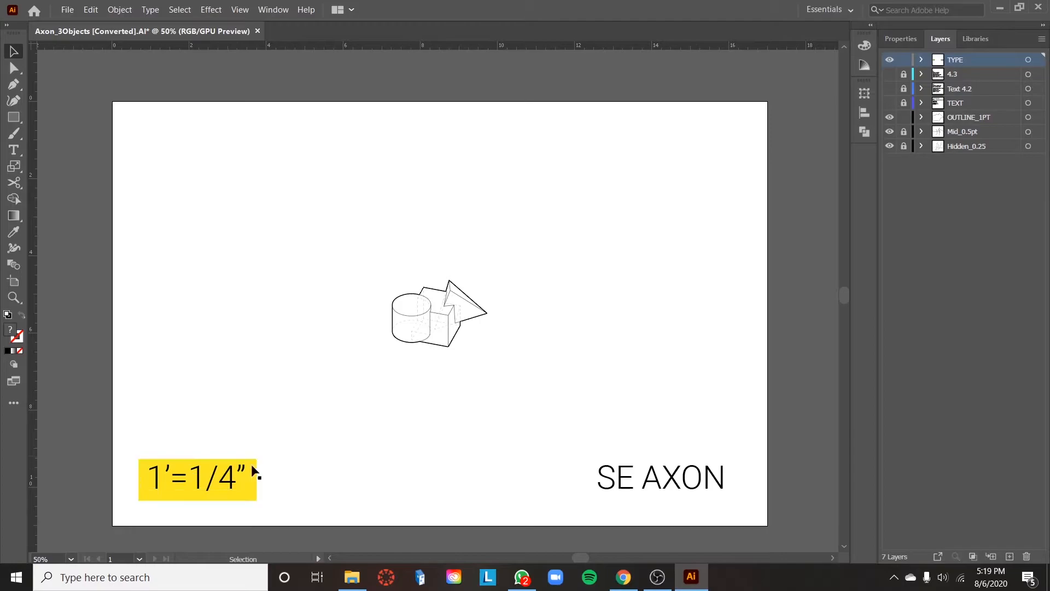
{"action": "left_click_drag", "start_coordinate": [197, 477], "coordinate": [301, 436]}
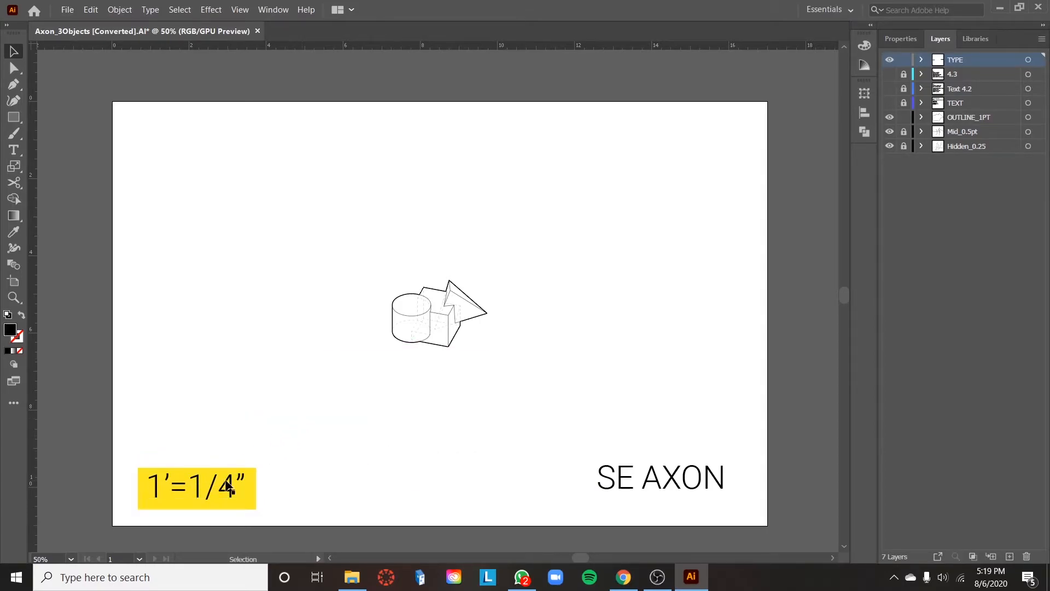
{"action": "left_click", "coordinate": [196, 487]}
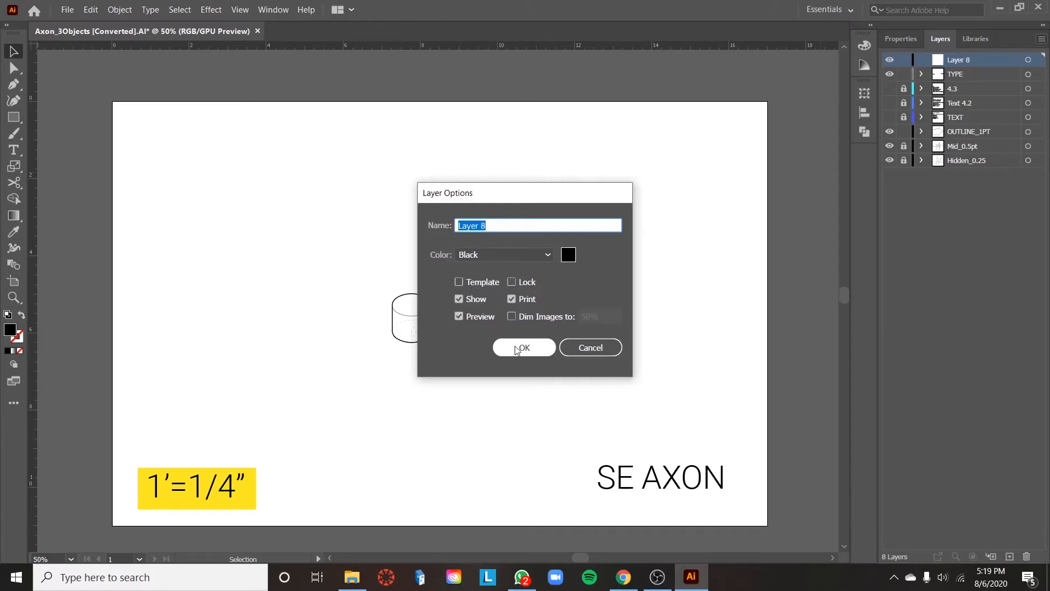
Step: Create Layer 8 and select the line drawing on the outline layer
{"action": "left_click", "coordinate": [524, 347]}
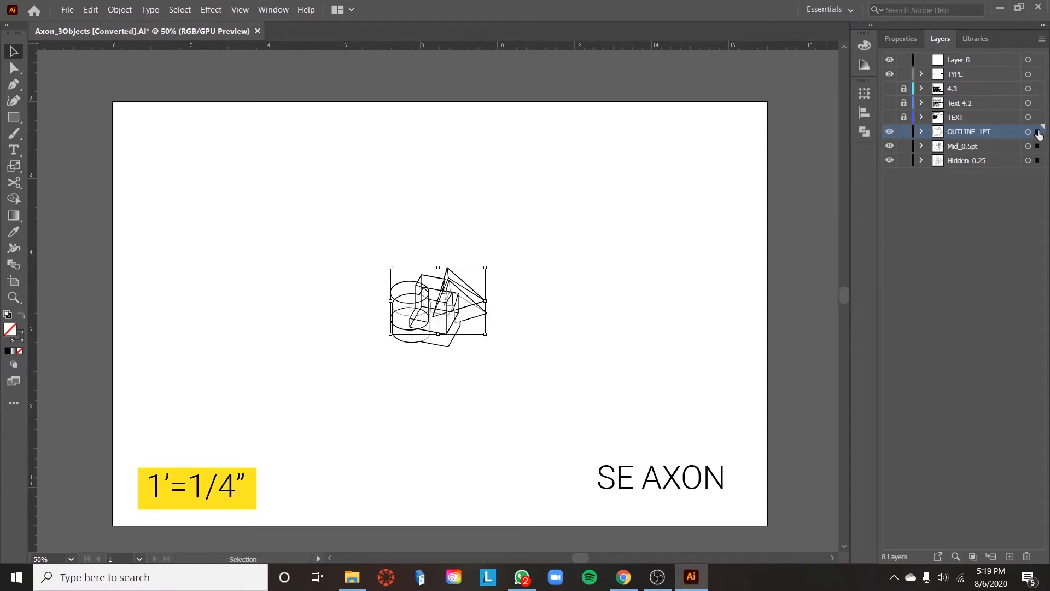
{"action": "mouse_move", "coordinate": [1030, 134]}
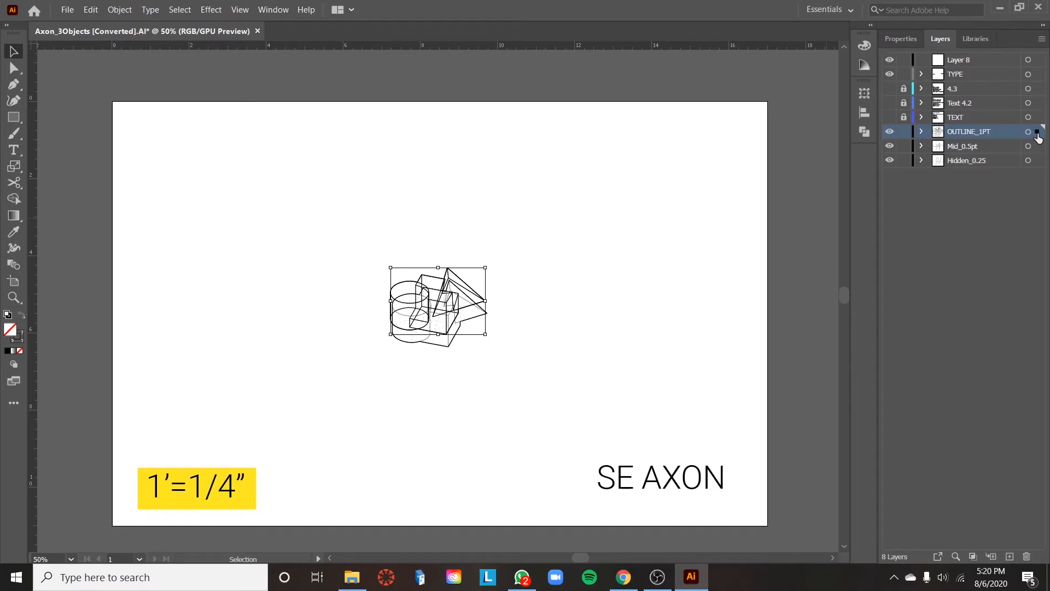
{"action": "left_click", "coordinate": [958, 60]}
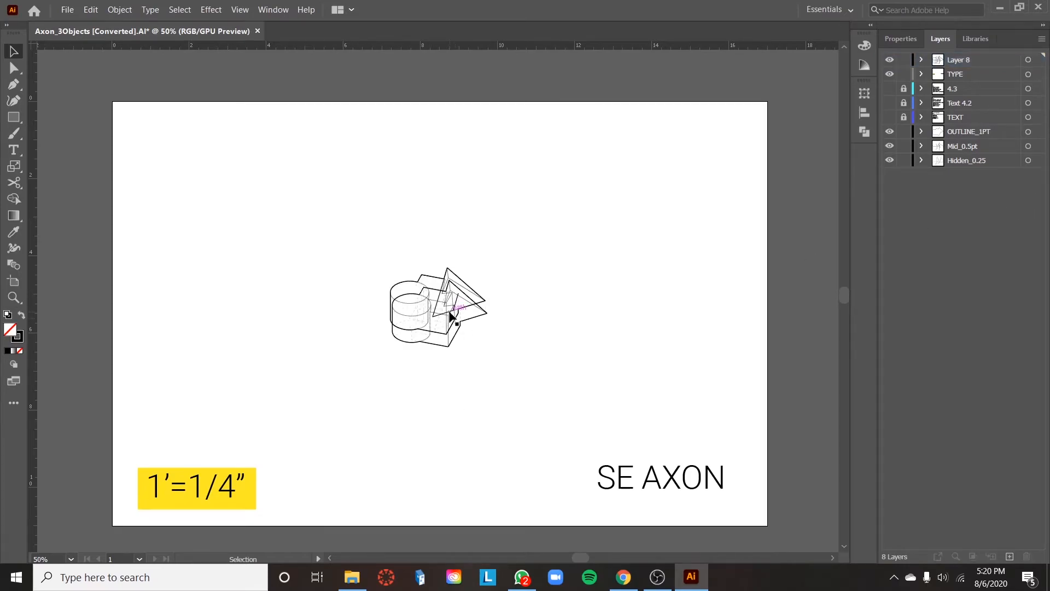
Step: Vertically center-align the line drawing over the central axon, then delete Layer 8
{"action": "left_click_drag", "start_coordinate": [456, 315], "coordinate": [308, 254]}
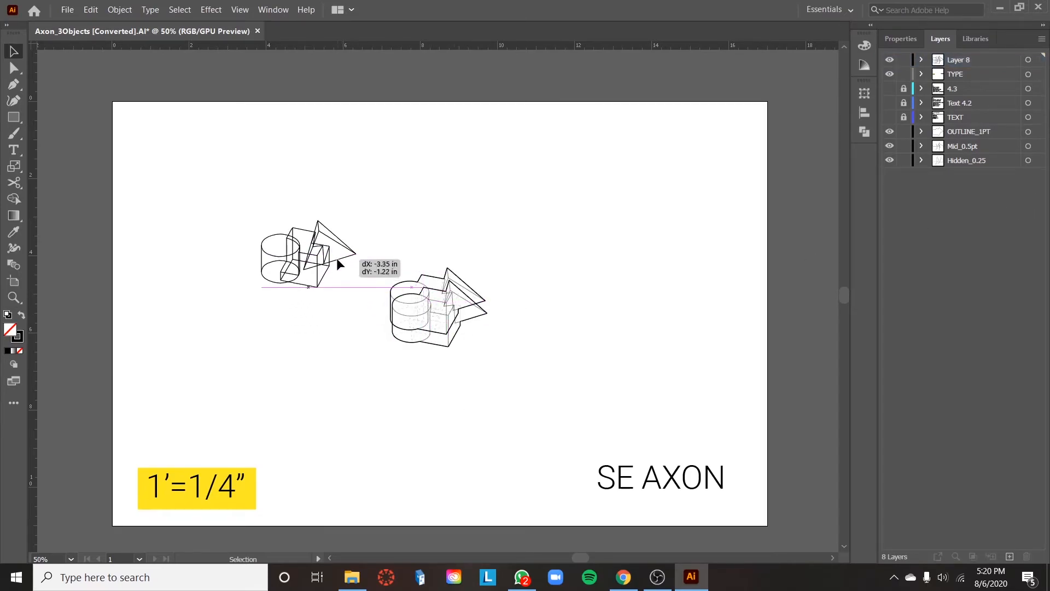
{"action": "left_click_drag", "start_coordinate": [435, 308], "coordinate": [325, 278]}
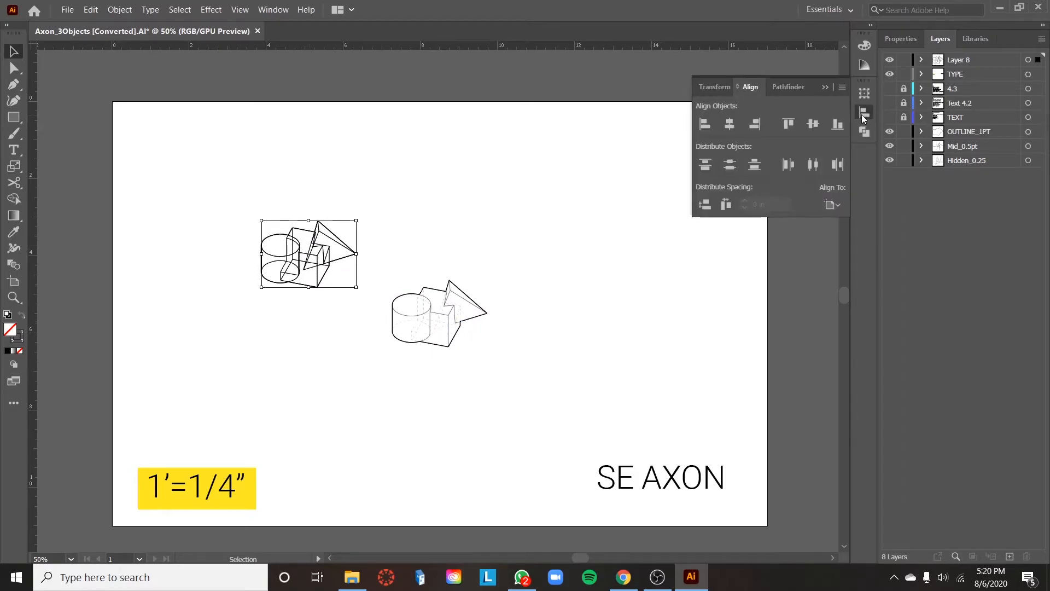
{"action": "mouse_move", "coordinate": [830, 204]}
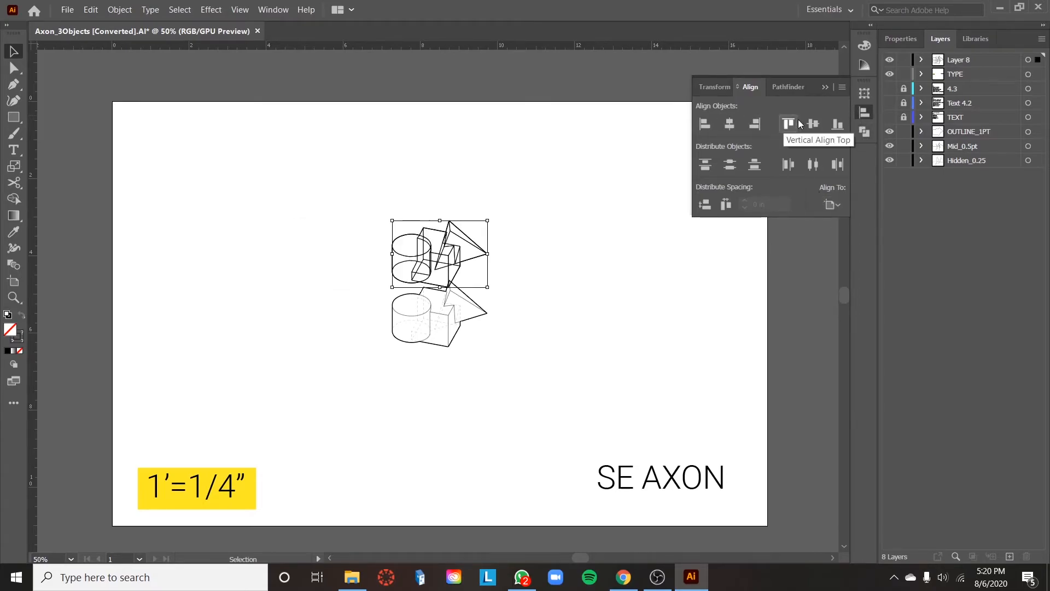
{"action": "left_click", "coordinate": [812, 124]}
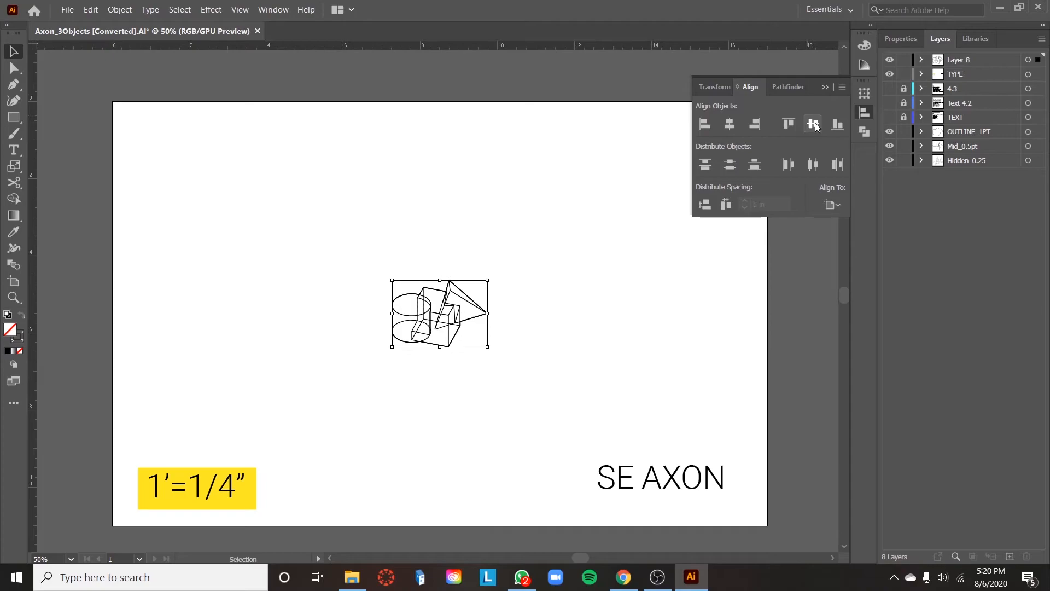
{"action": "left_click", "coordinate": [812, 124]}
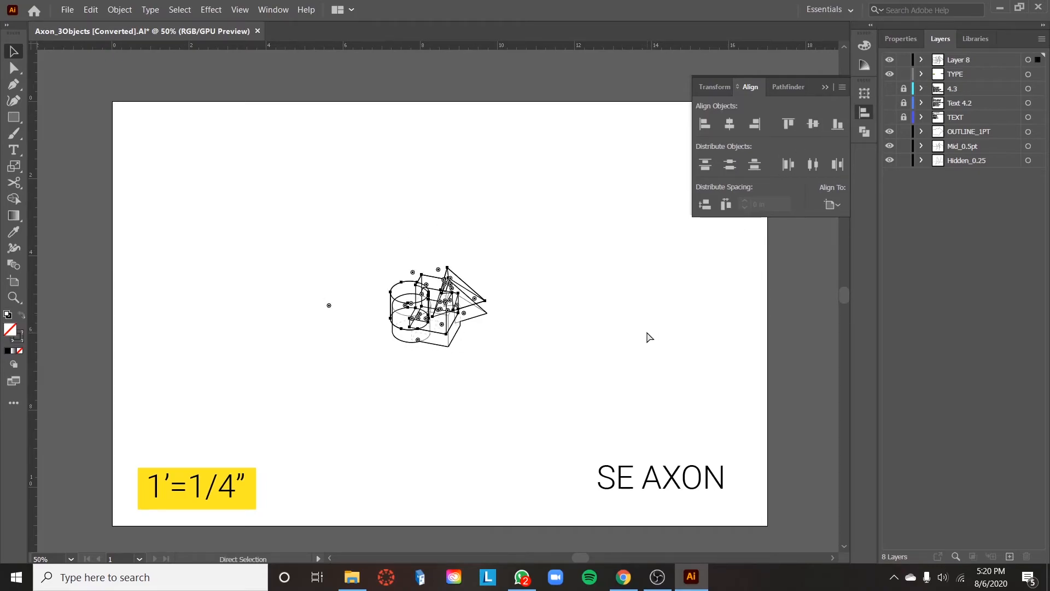
{"action": "left_click", "coordinate": [968, 131]}
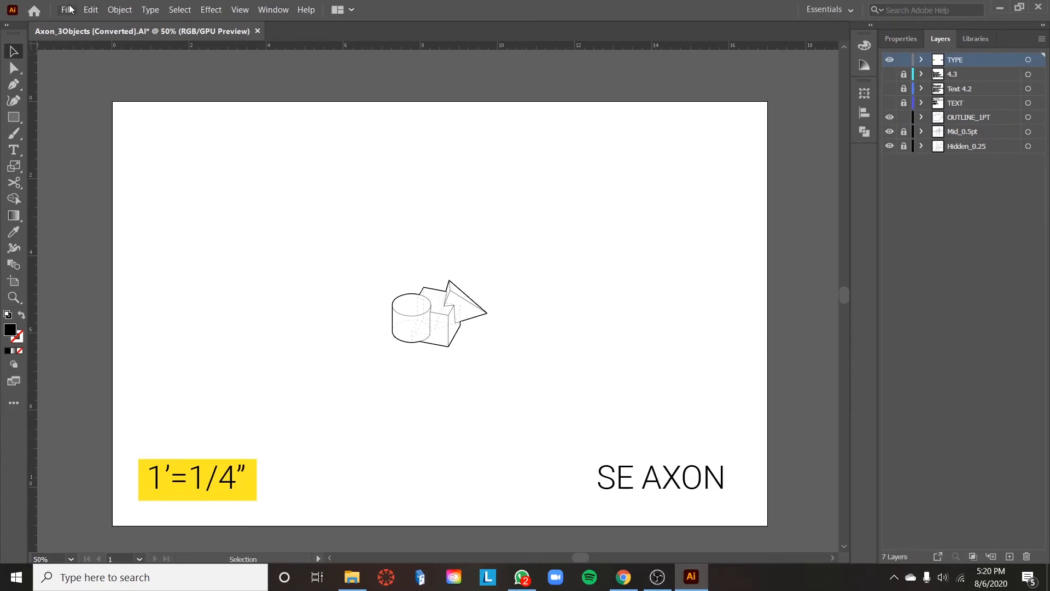
Step: Save a copy of the sheet with Adobe PDF (*.PDF) as the file type
{"action": "left_click", "coordinate": [67, 9]}
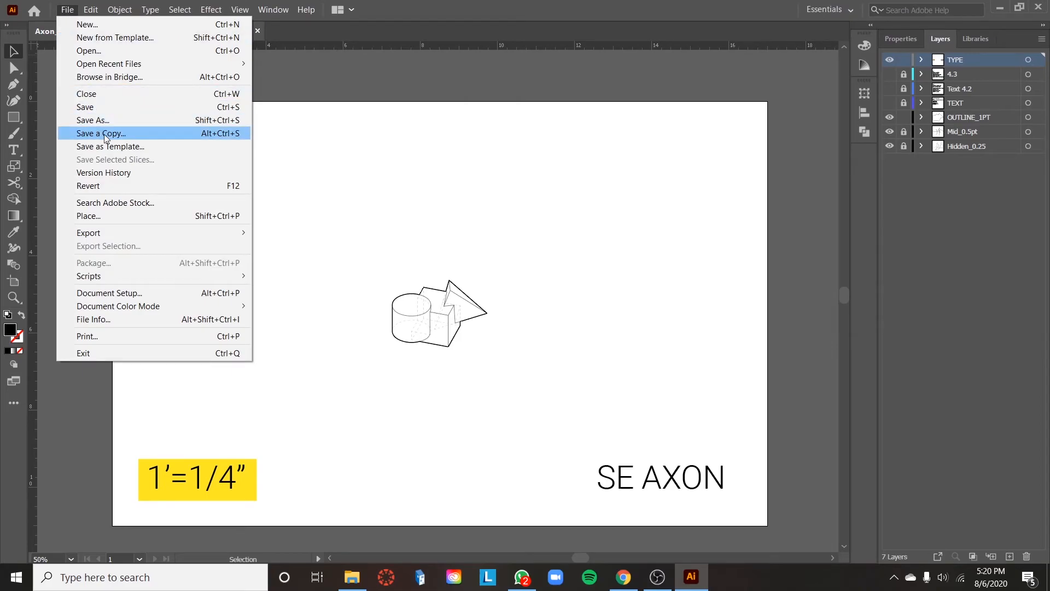
{"action": "left_click", "coordinate": [101, 133]}
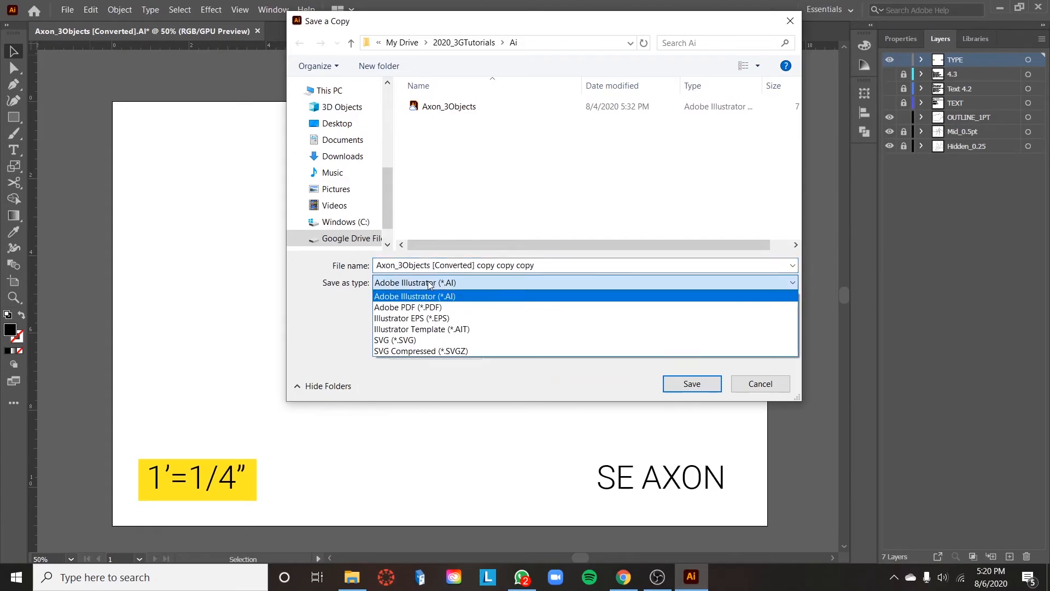
{"action": "left_click", "coordinate": [407, 306]}
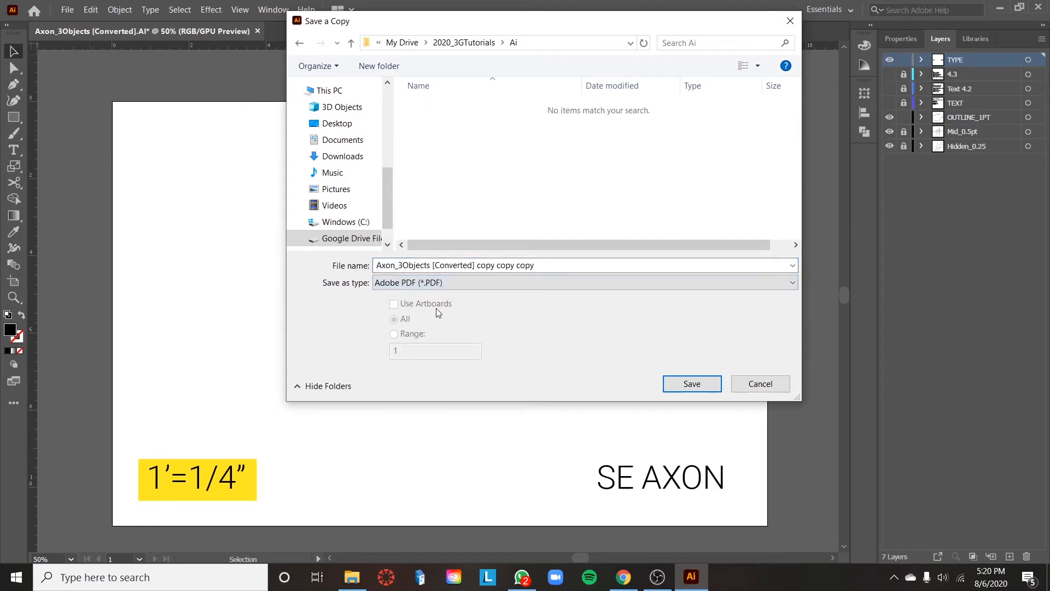
{"action": "left_click", "coordinate": [691, 384]}
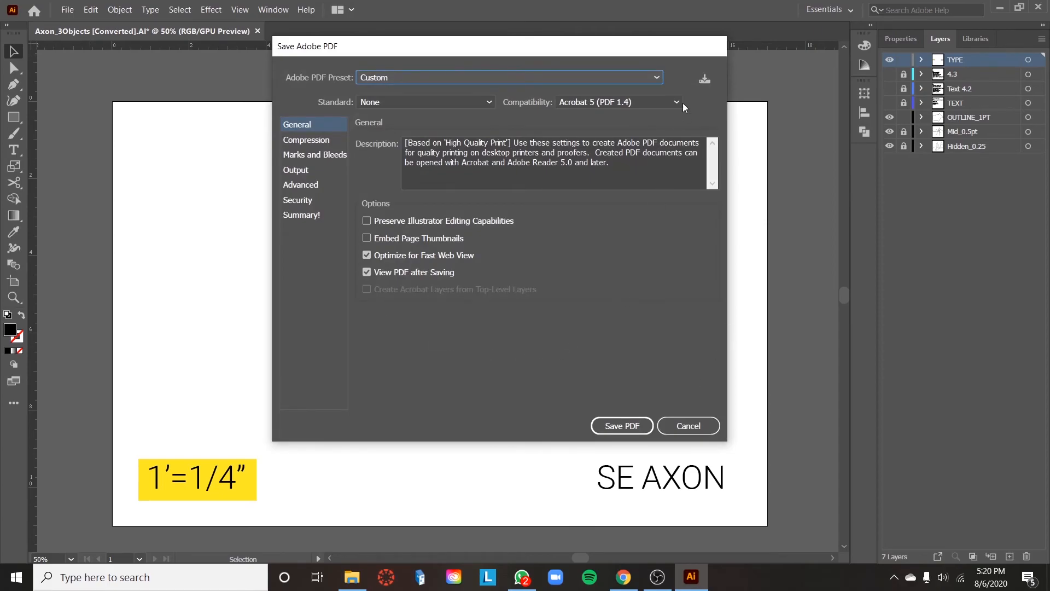
Step: Save the PDF using [High Quality Print] with Preserve Illustrator Editing Capabilities unchecked
{"action": "left_click", "coordinate": [508, 77]}
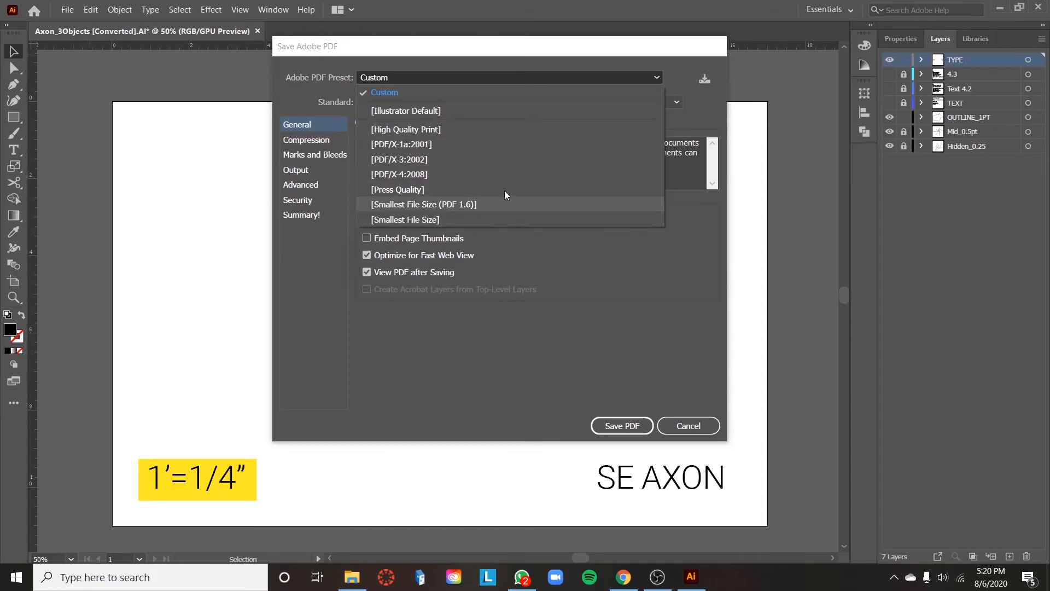
{"action": "left_click", "coordinate": [406, 128]}
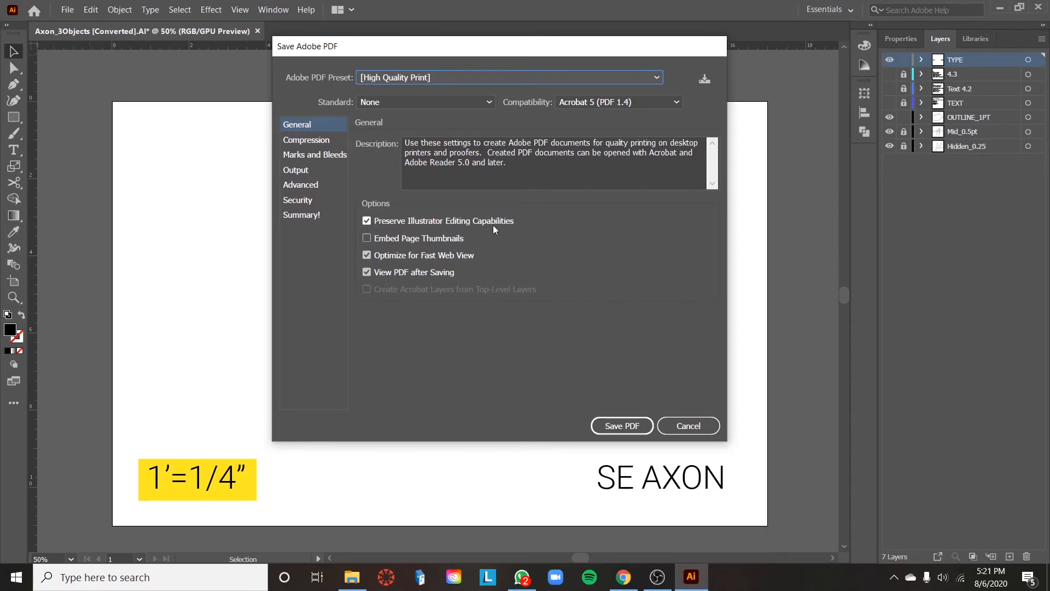
{"action": "mouse_move", "coordinate": [532, 242]}
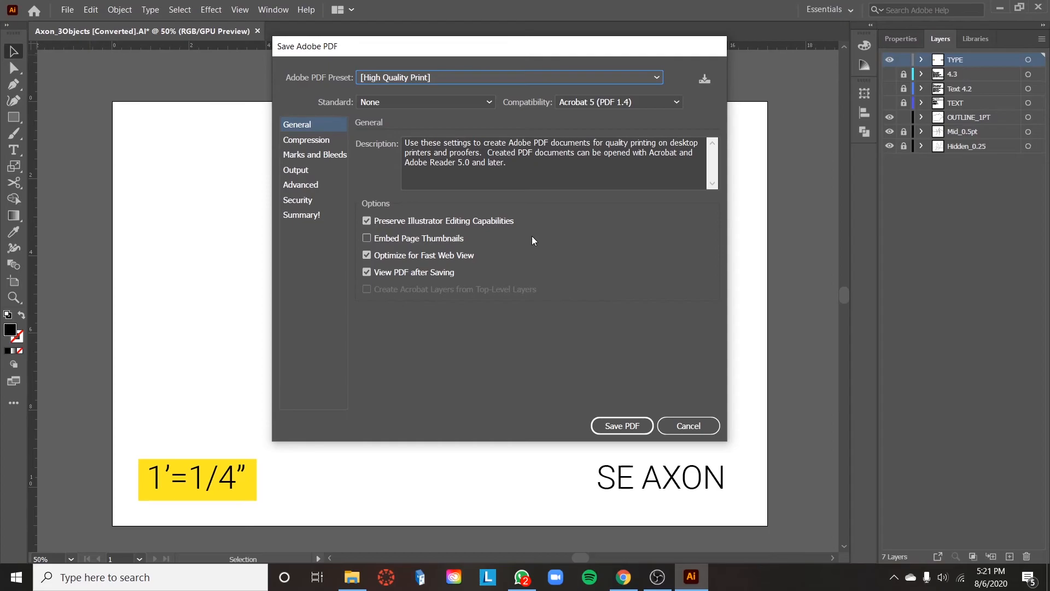
{"action": "mouse_move", "coordinate": [541, 445]}
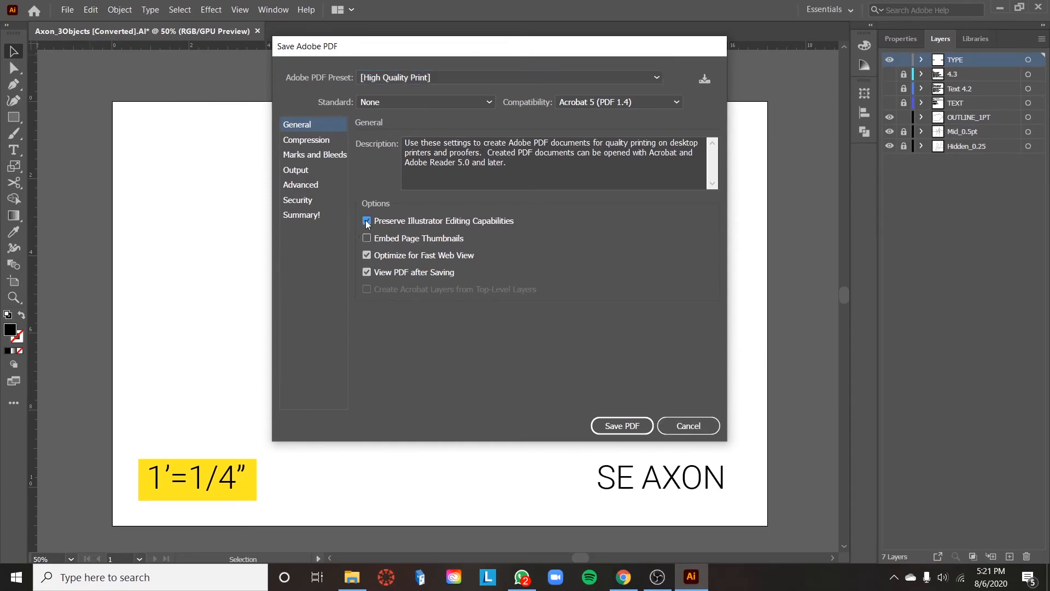
{"action": "left_click", "coordinate": [366, 221]}
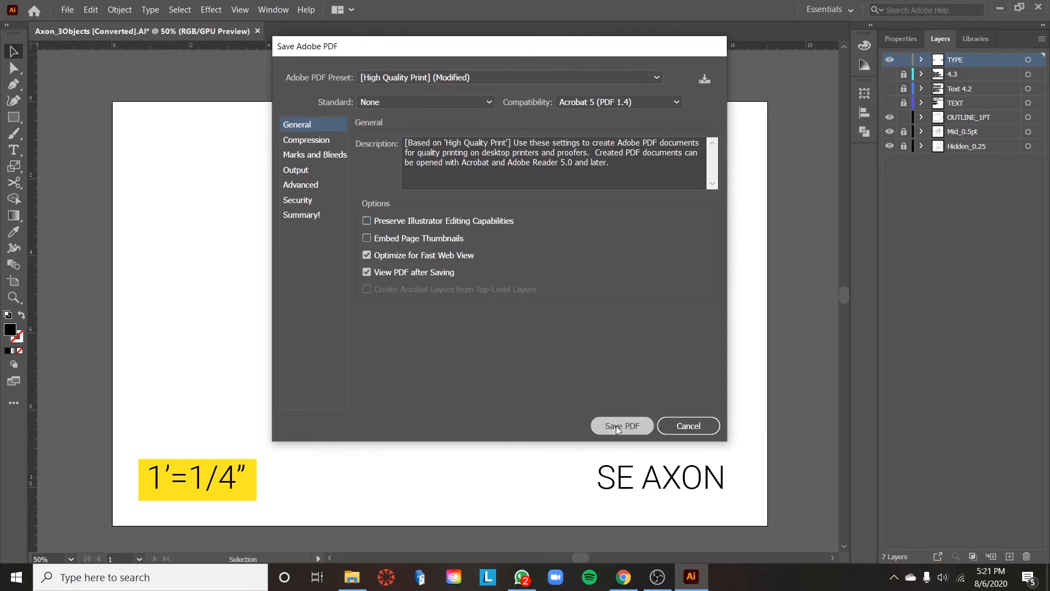
{"action": "left_click", "coordinate": [621, 425]}
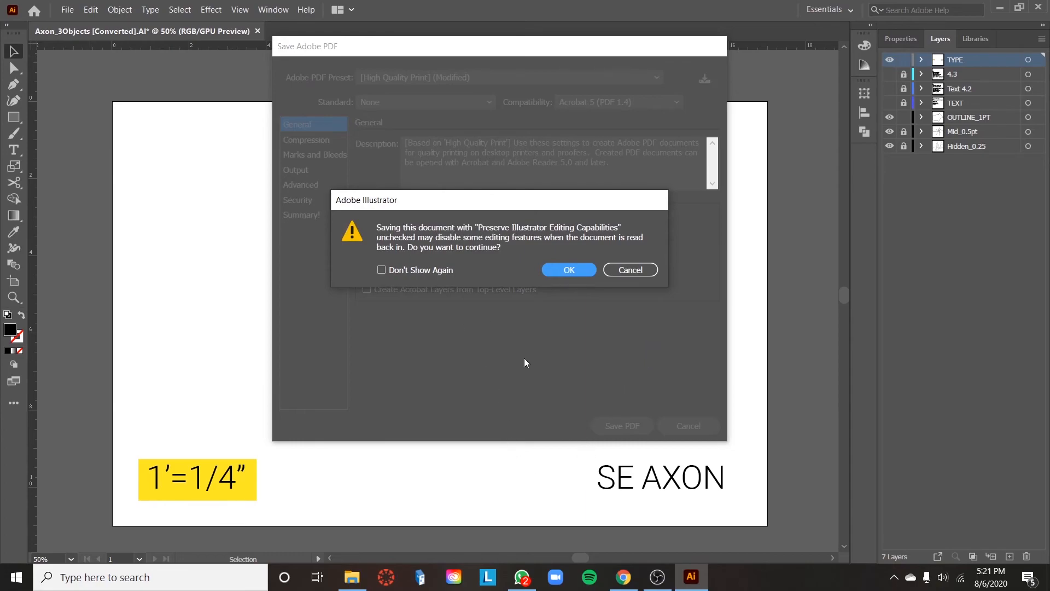
{"action": "mouse_move", "coordinate": [504, 354]}
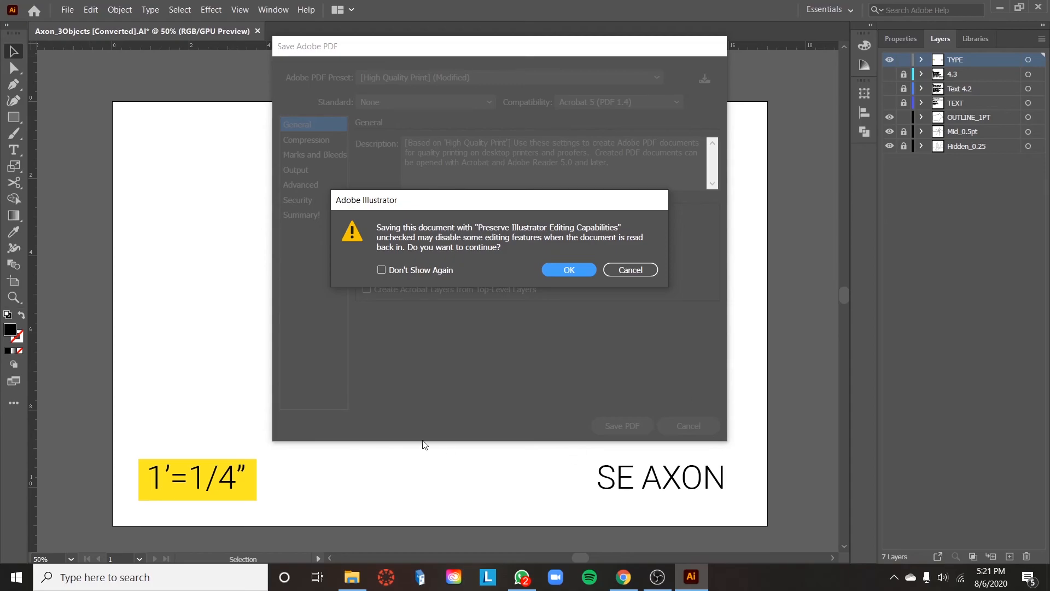
{"action": "mouse_move", "coordinate": [539, 375]}
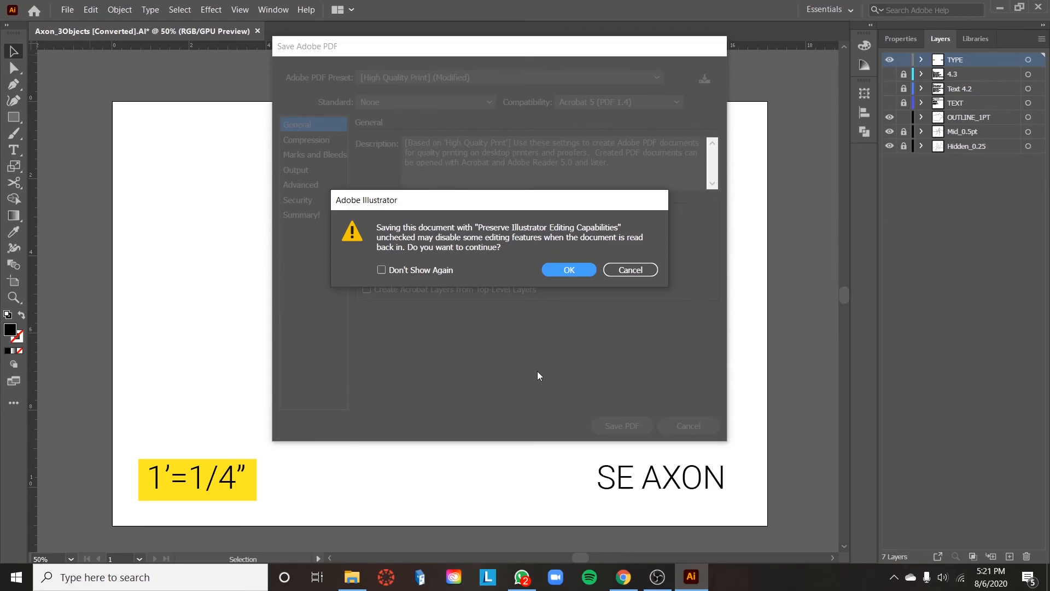
{"action": "left_click", "coordinate": [568, 269]}
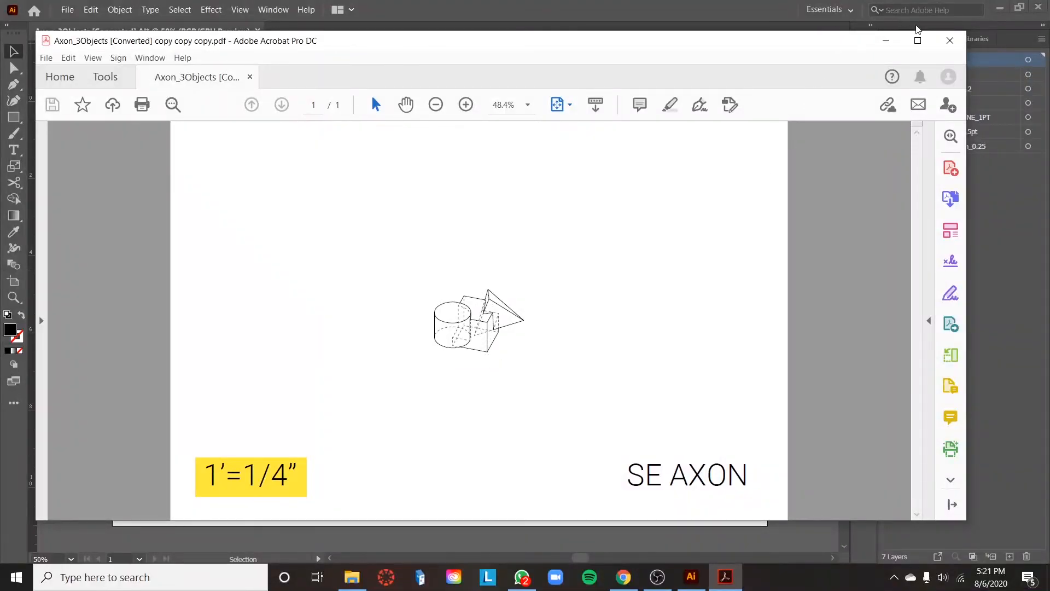
Step: Maximize the Acrobat window to view the exported axon sheet full screen
{"action": "left_click", "coordinate": [917, 40]}
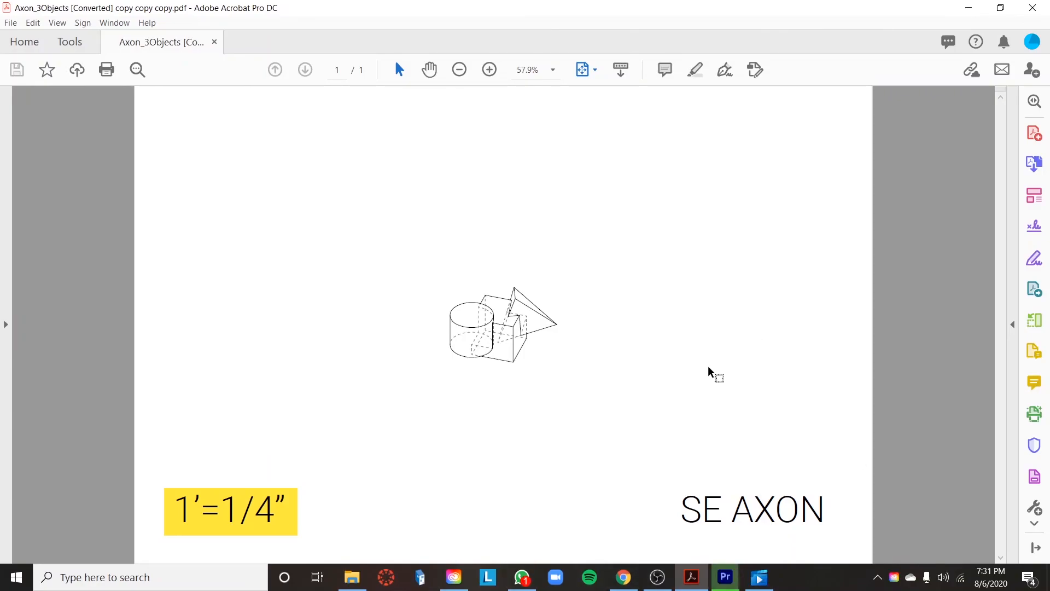
{"action": "mouse_move", "coordinate": [577, 320]}
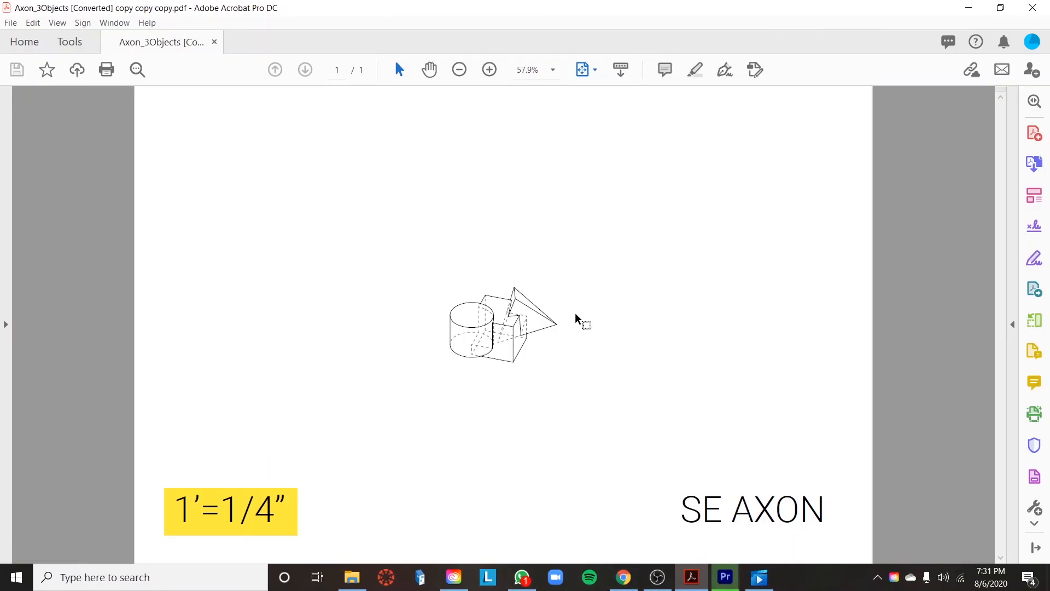
{"action": "mouse_move", "coordinate": [578, 261]}
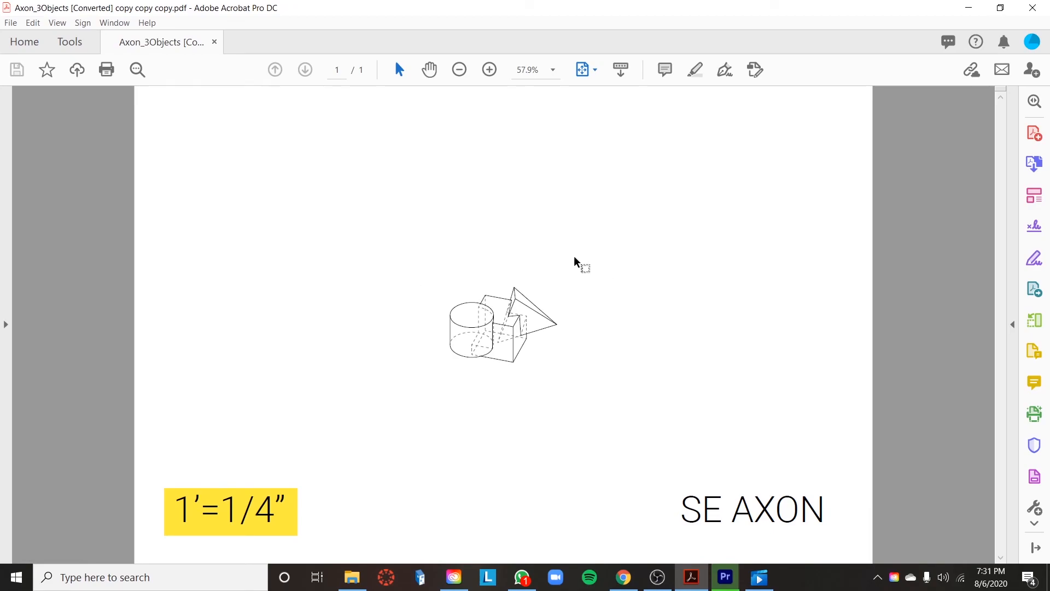
{"action": "mouse_move", "coordinate": [736, 481]}
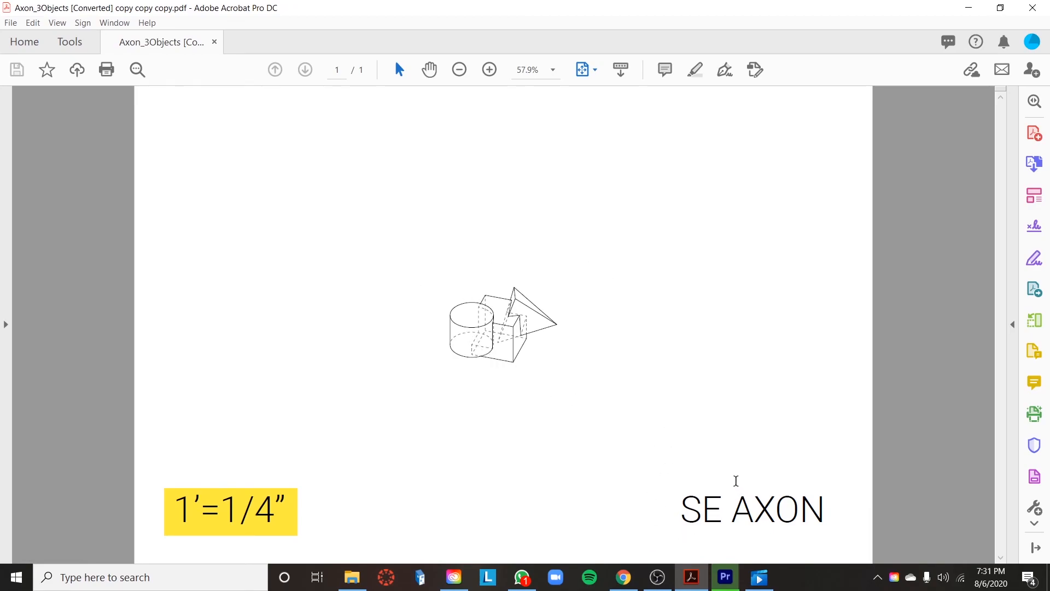